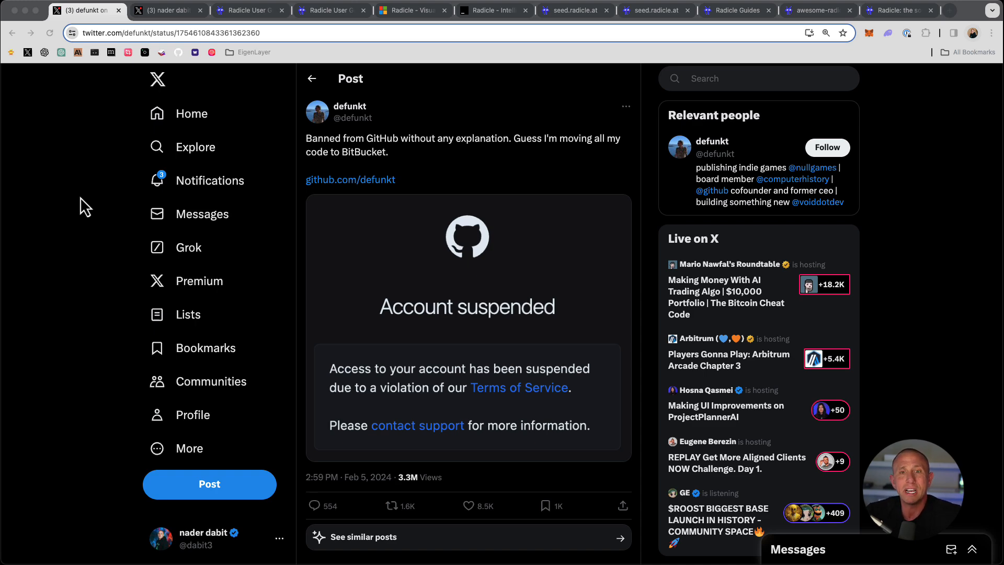
Step: View Radicle's pinned Radicle 1.0 announcement post, then switch to the Radicle user guide tab
left_click(227, 10)
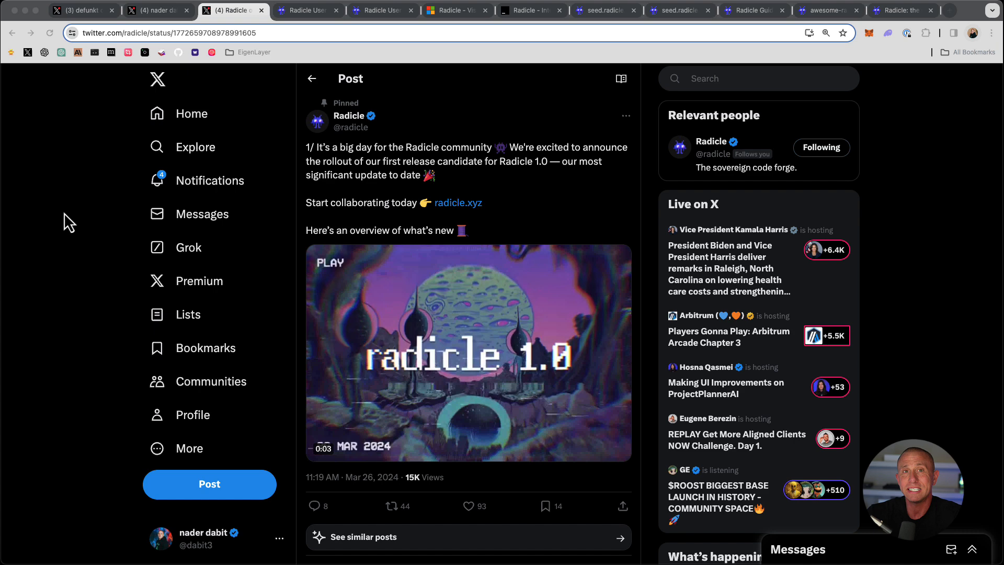
left_click(308, 11)
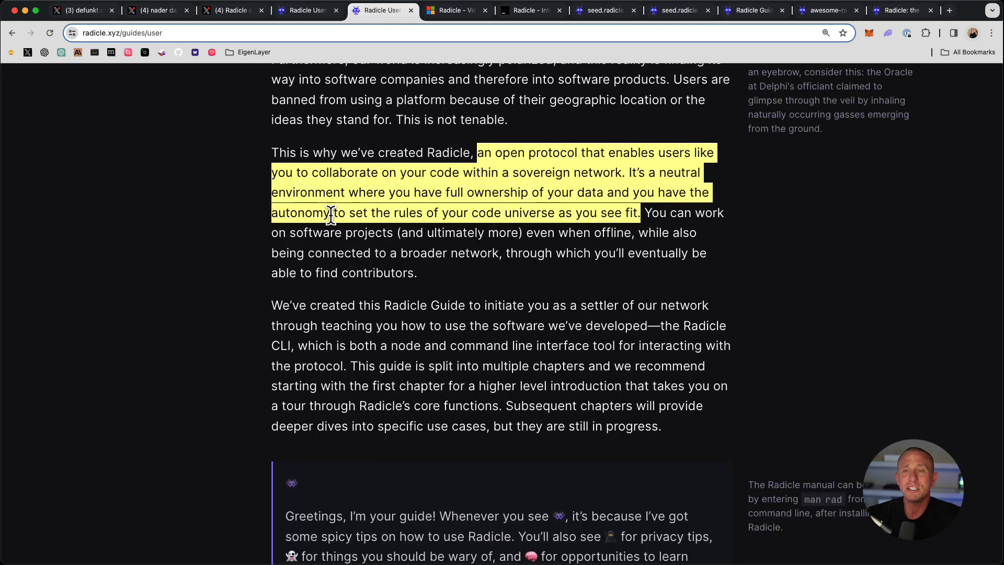
mouse_move(355, 175)
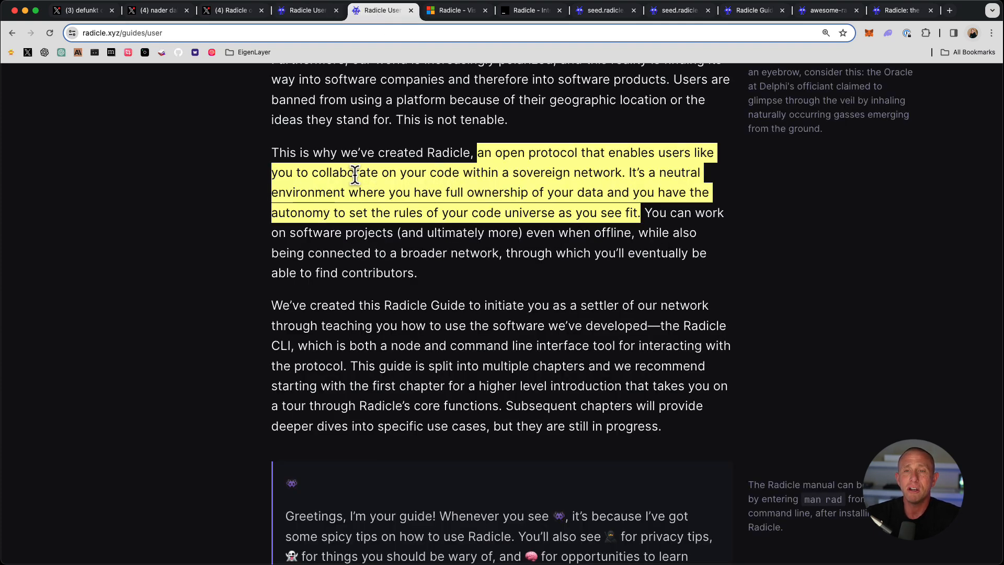
left_click(477, 152)
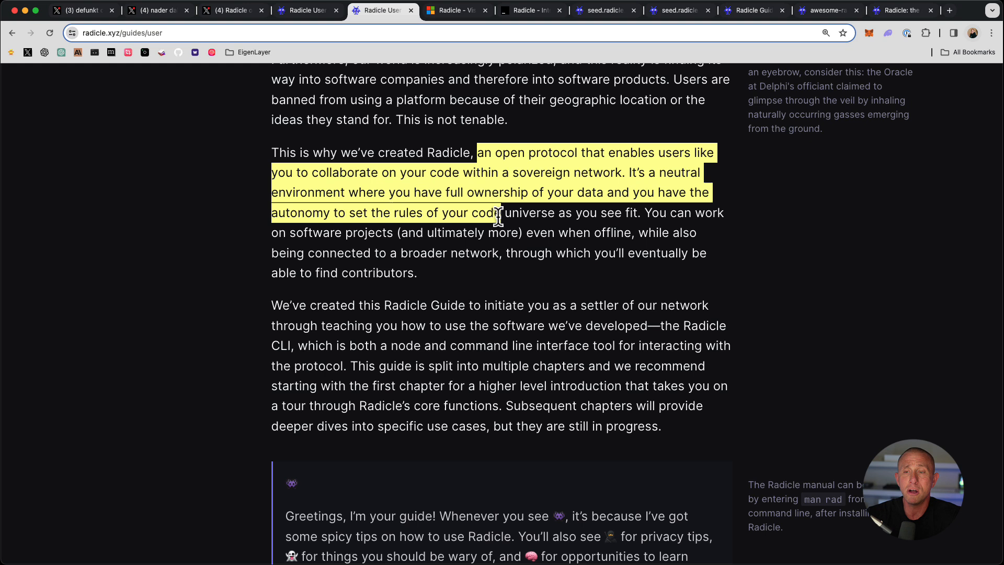
left_click(529, 197)
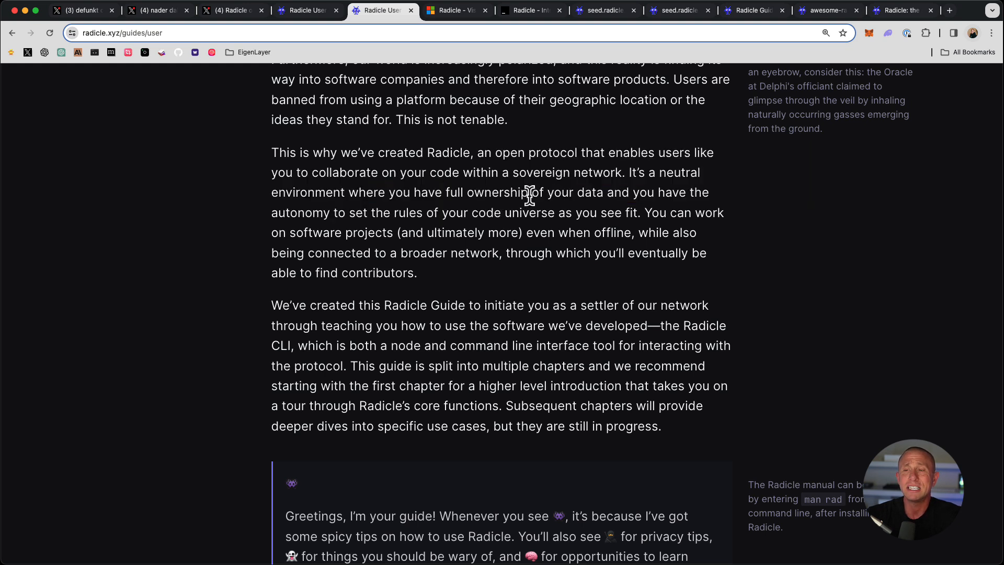
mouse_move(444, 199)
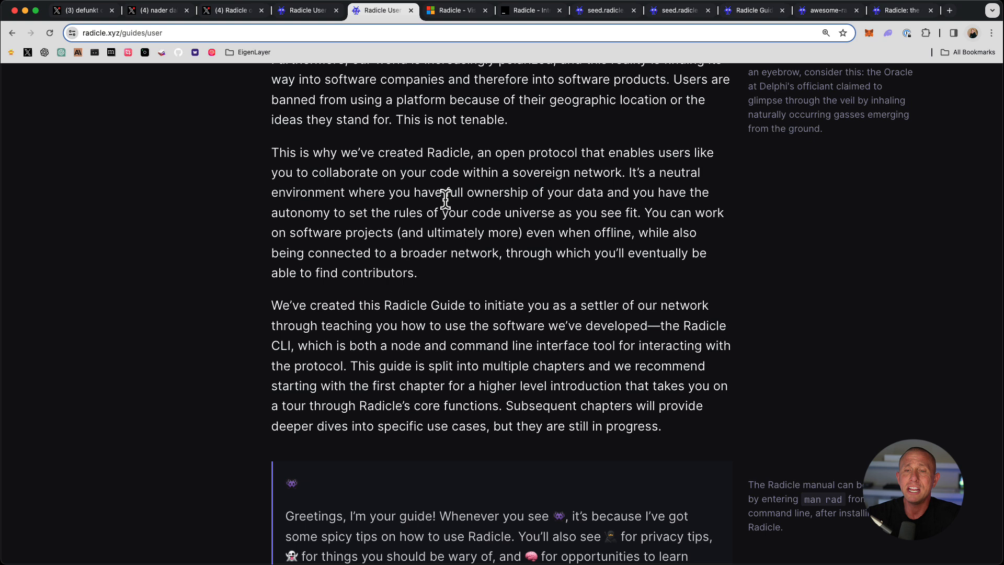
mouse_move(585, 232)
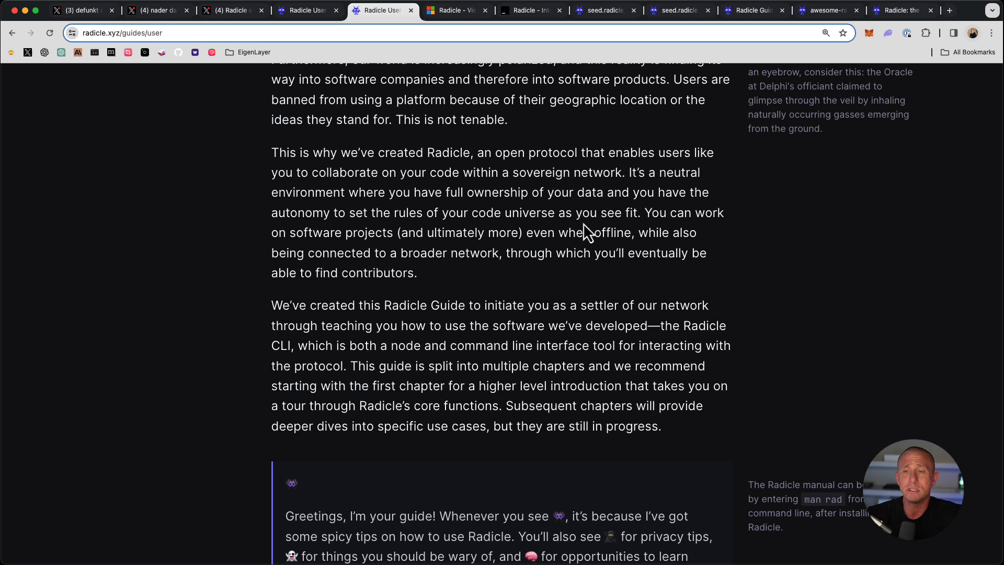
mouse_move(642, 214)
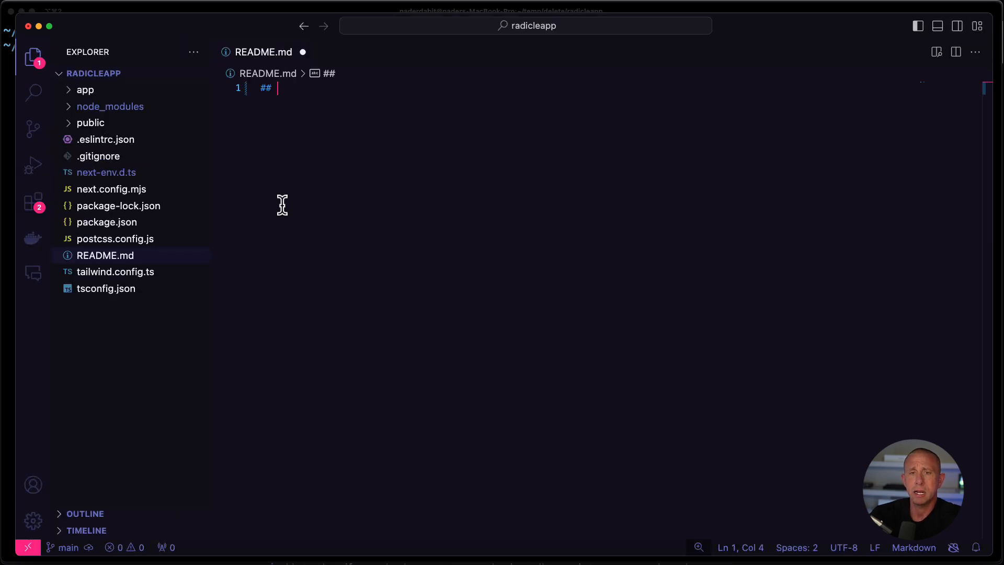
Step: Hide the file explorer and write 'Radicle Example App' as the README heading
left_click(33, 57)
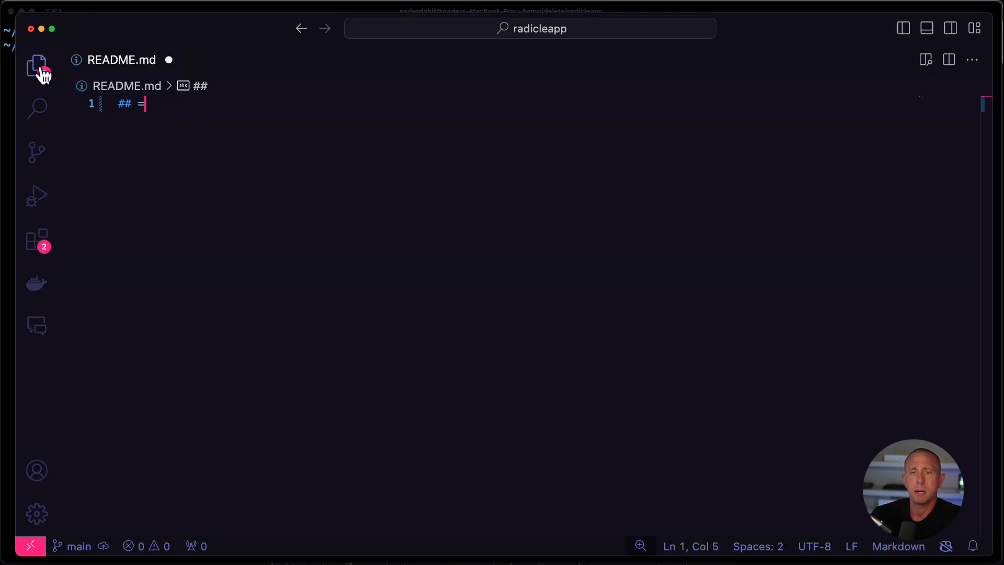
type("Radicle Example A")
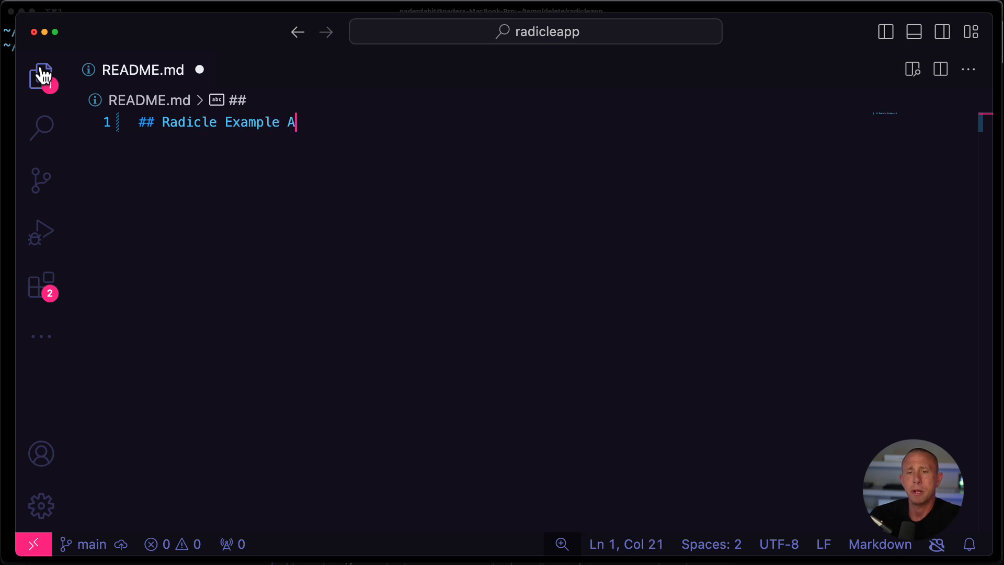
type("pp")
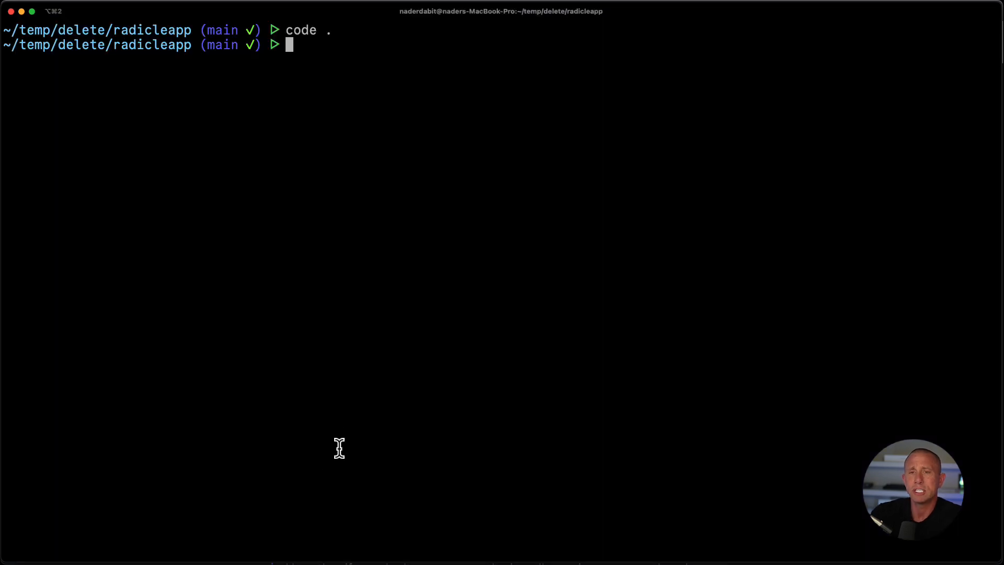
Step: Run rad to find it is not installed, then locate the guide's Installation section
type("rad")
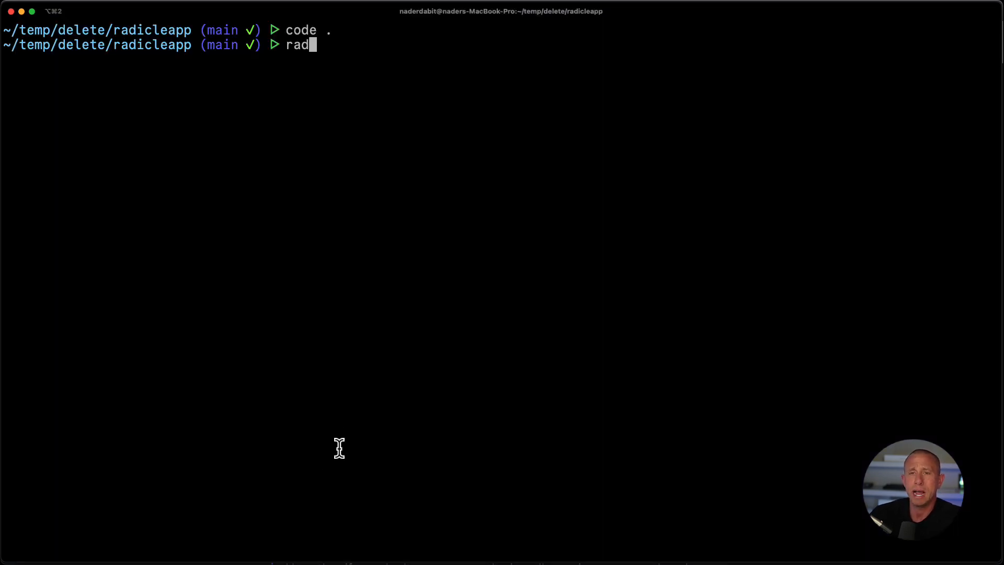
key("Return")
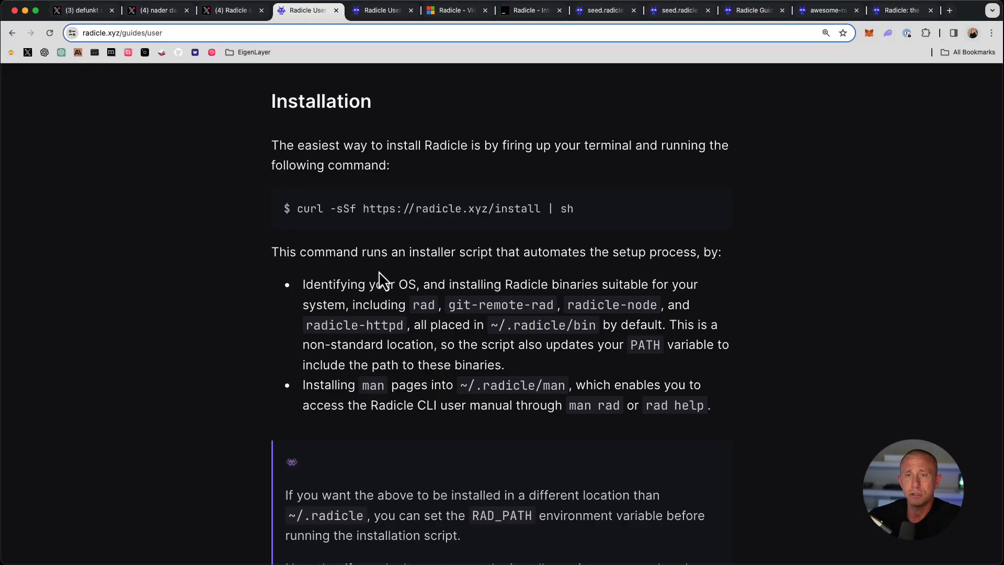
scroll("up", 3)
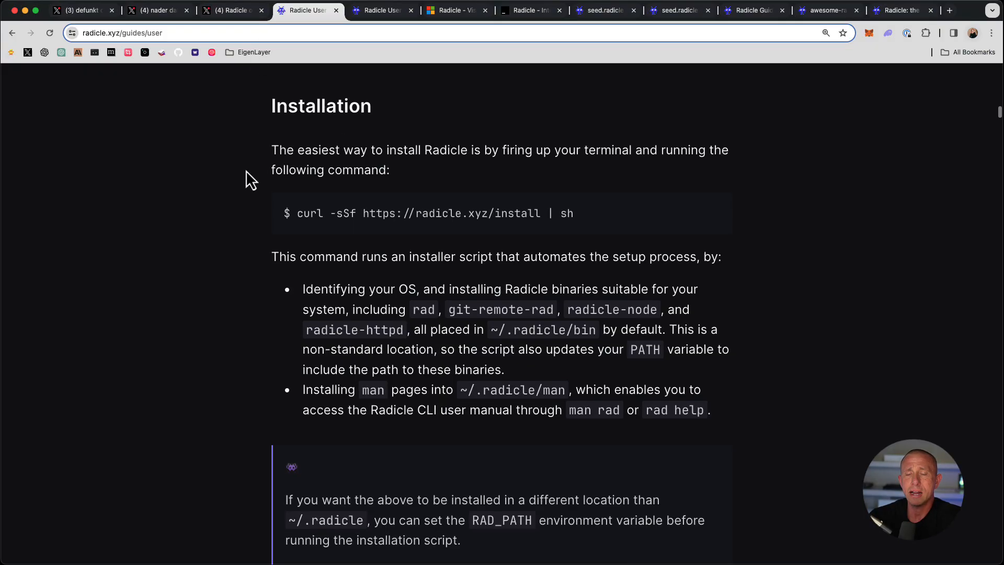
mouse_move(256, 231)
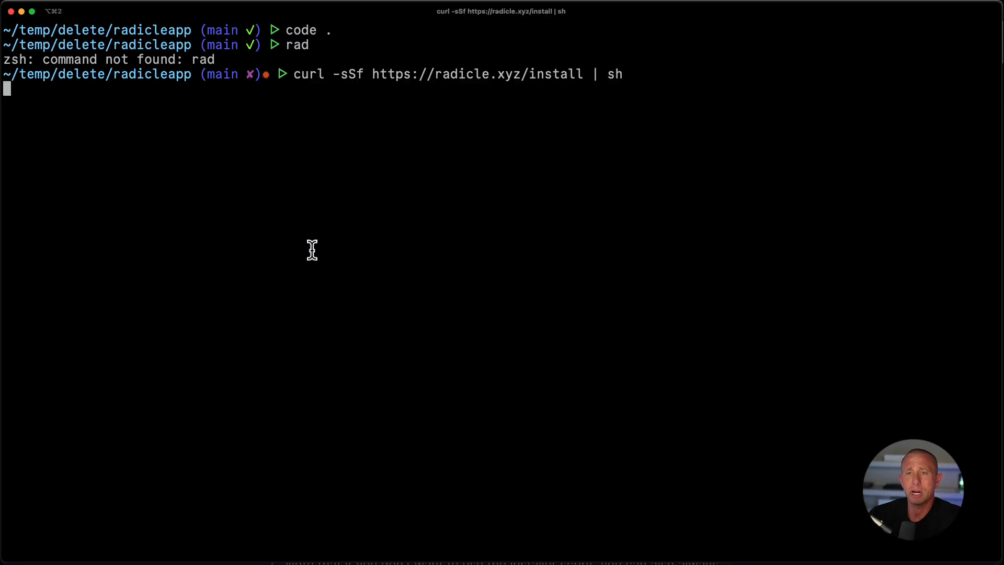
Step: Run the curl install script, then run rad to confirm it lists its commands
key("Return")
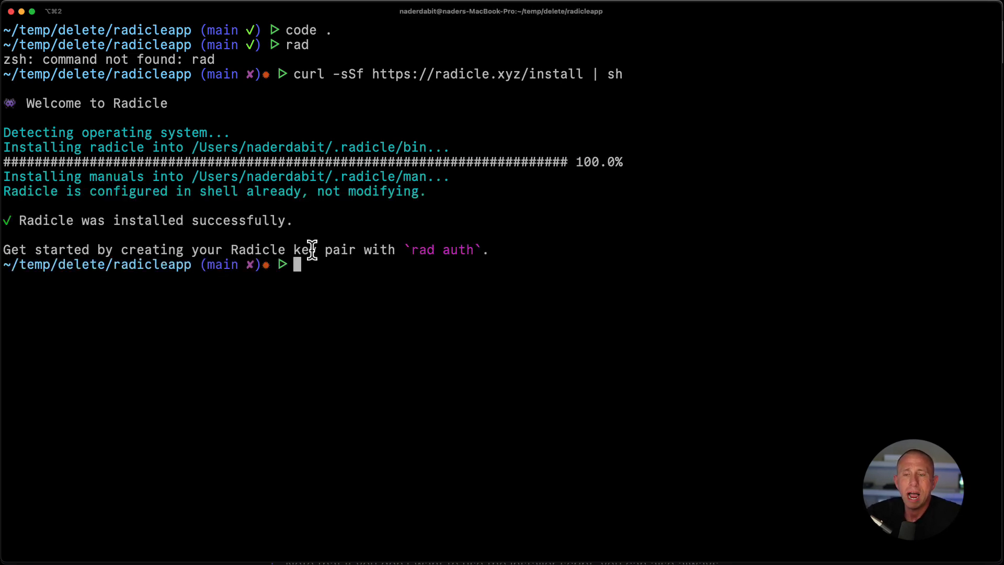
type("rad")
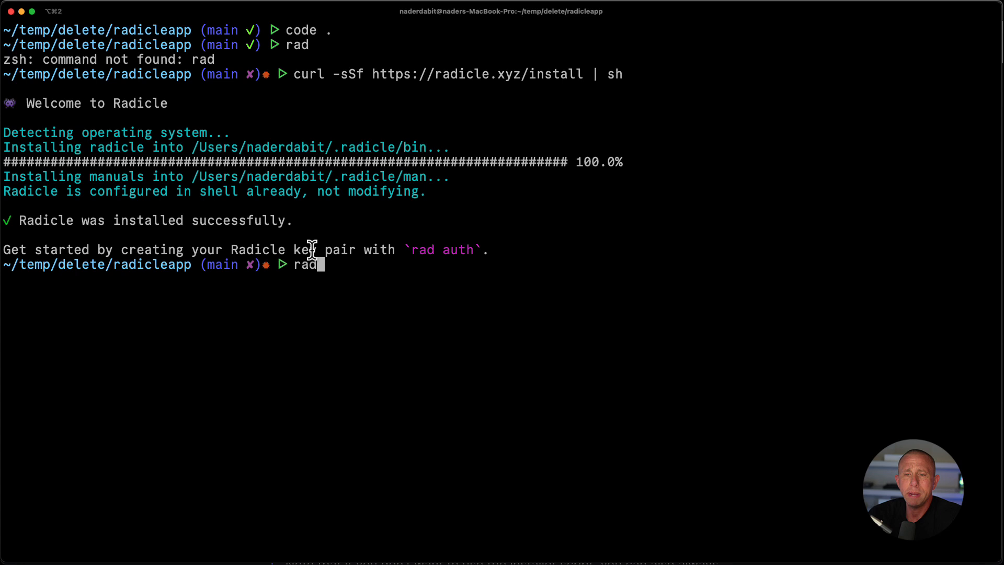
key("Return")
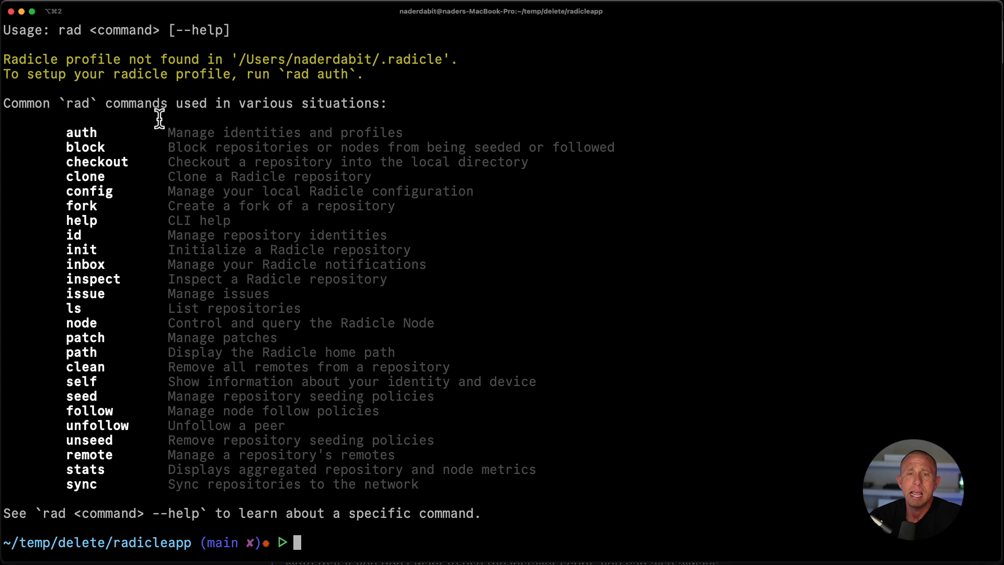
mouse_move(159, 126)
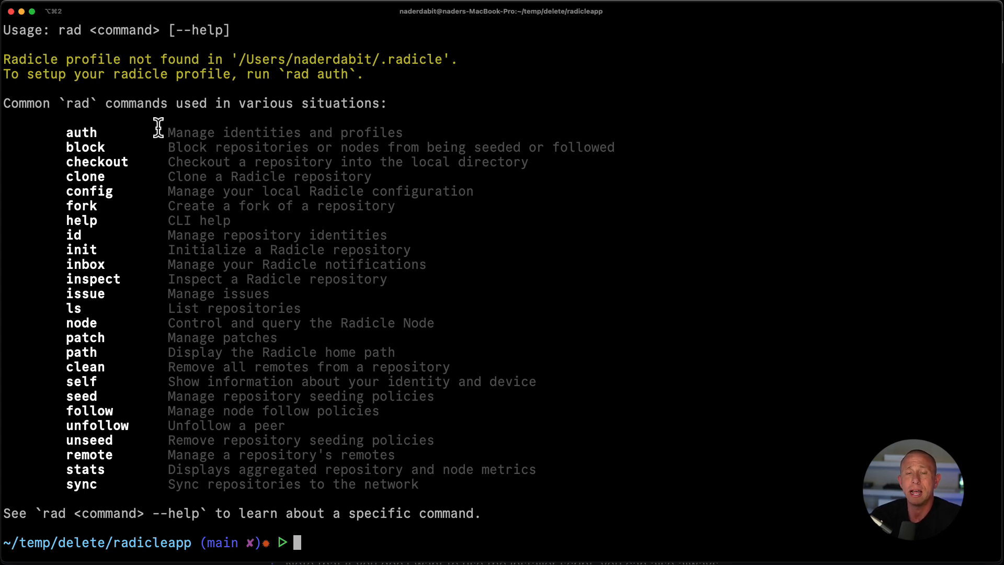
Step: Run rad auth with an alias and repeated passphrase to create the Radicle keypair
type("rad")
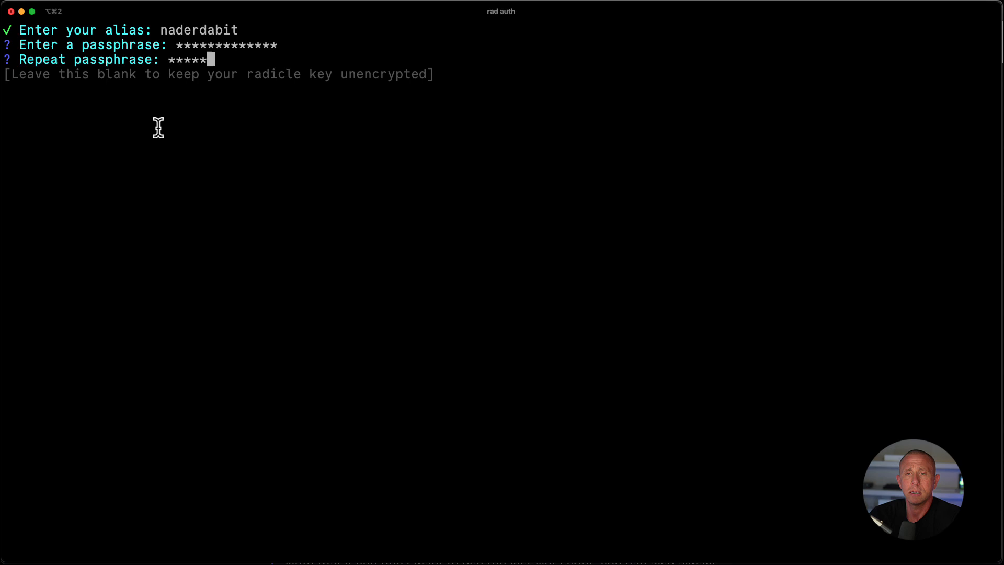
key("Return")
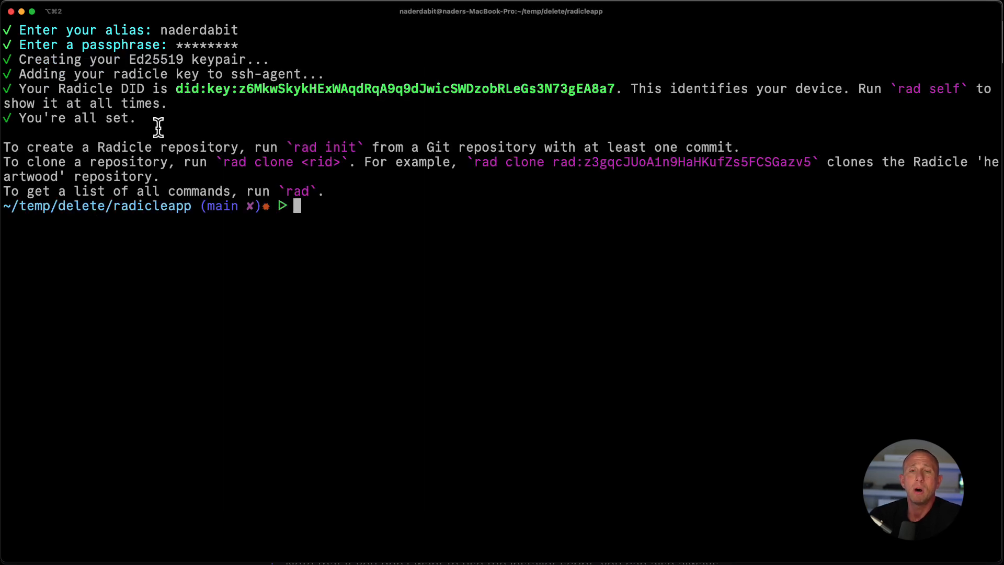
mouse_move(164, 114)
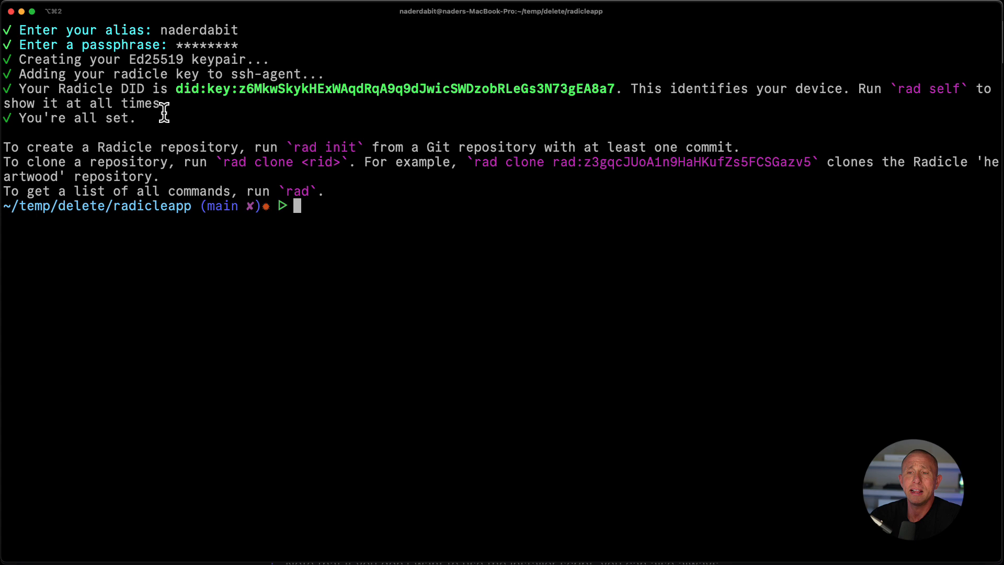
type("rad")
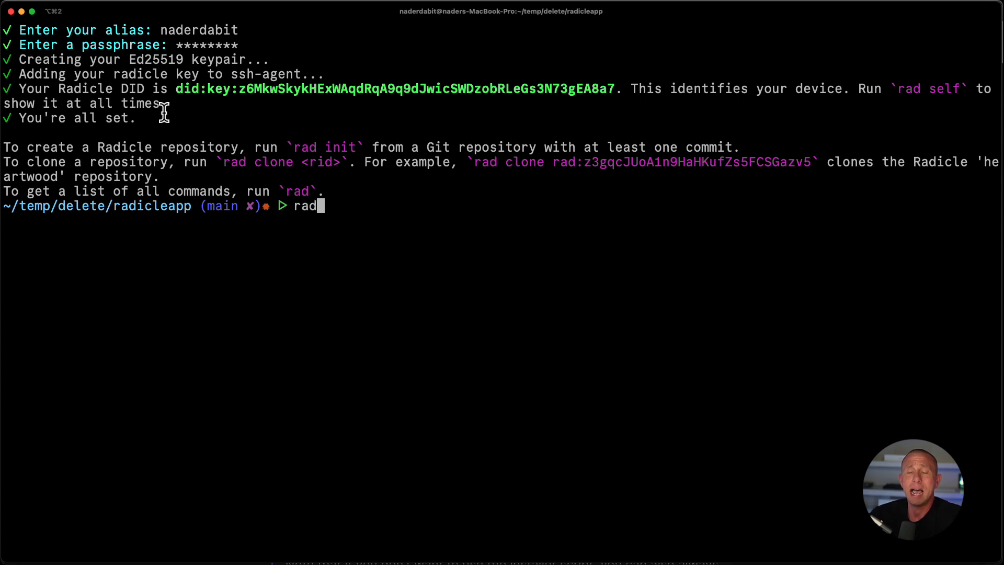
mouse_move(301, 148)
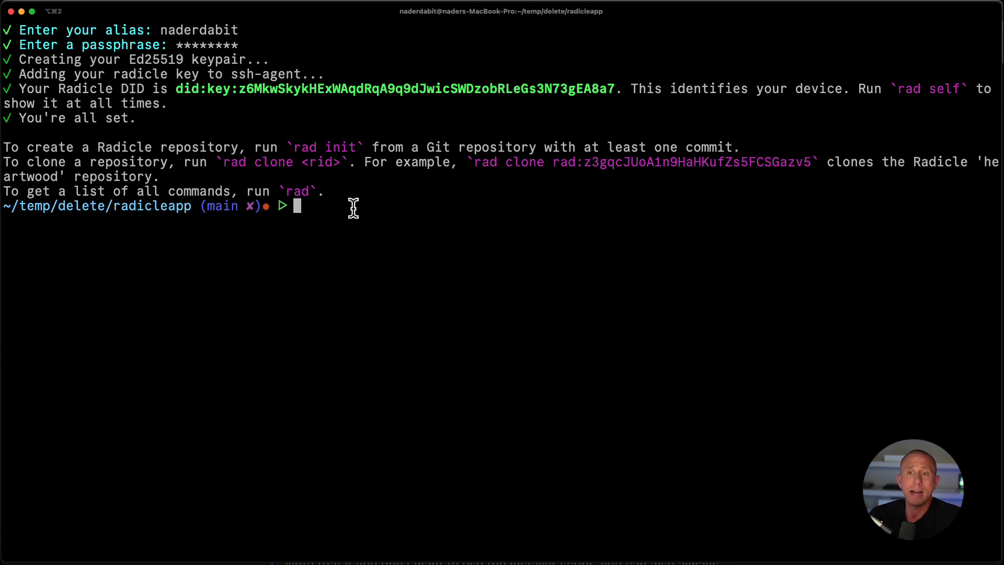
Step: Start the Radicle node with 'rad node start' and unlock it with the passphrase
type("rad")
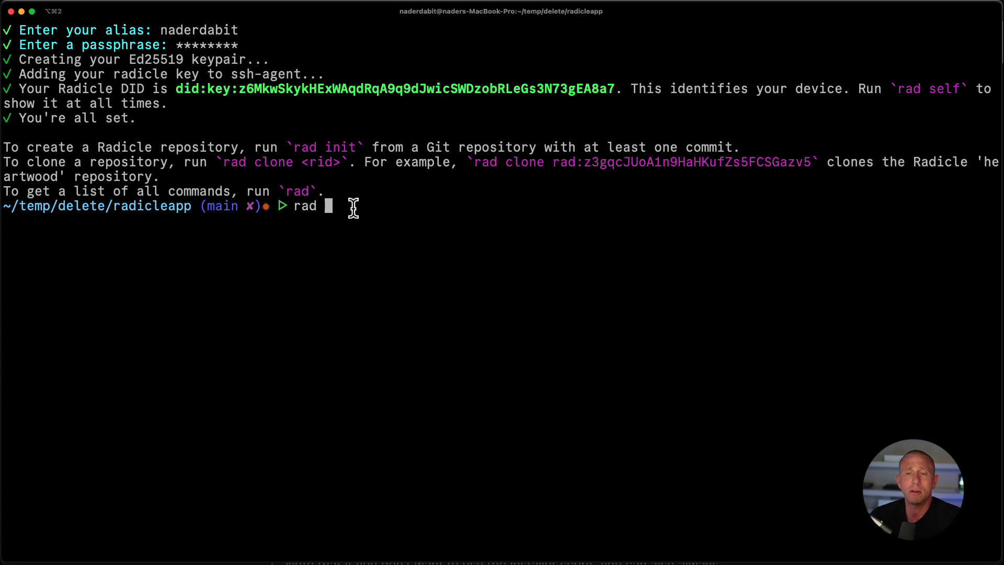
type("node star")
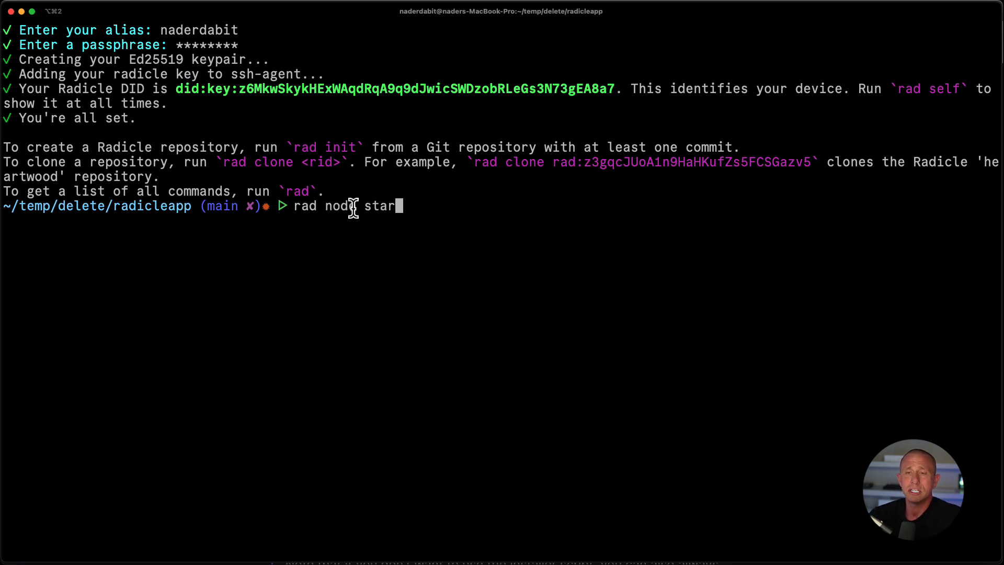
key("Return")
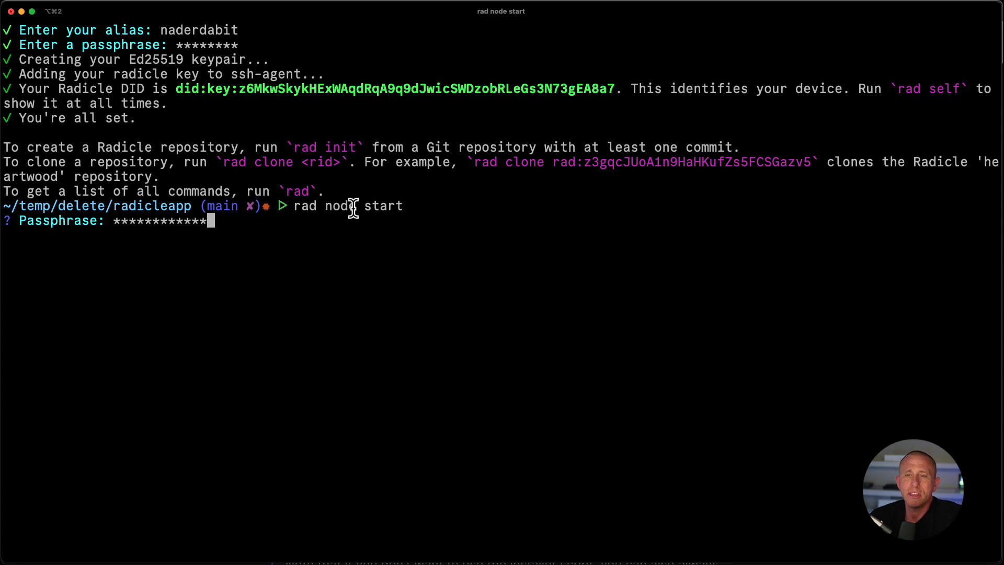
key("Return")
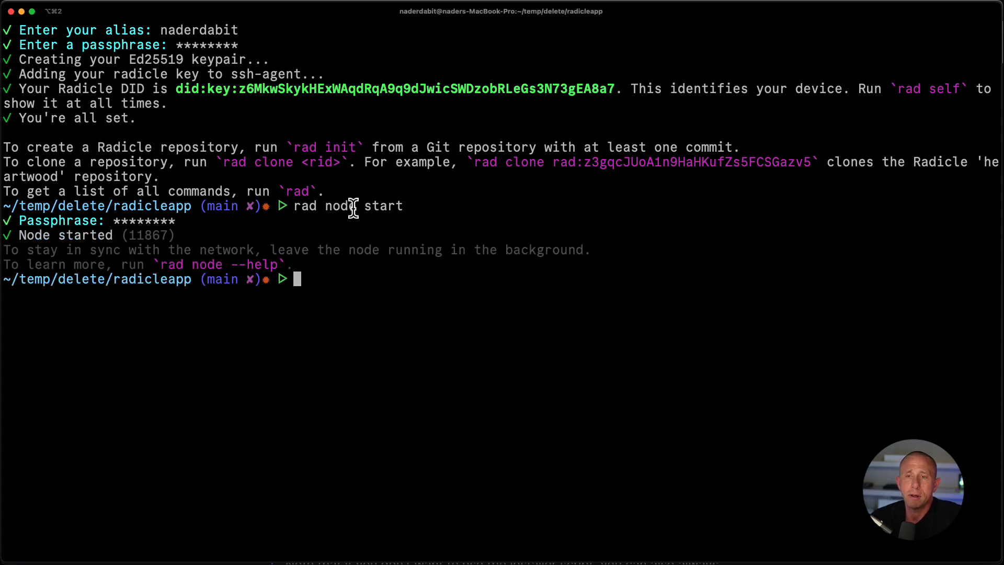
mouse_move(333, 325)
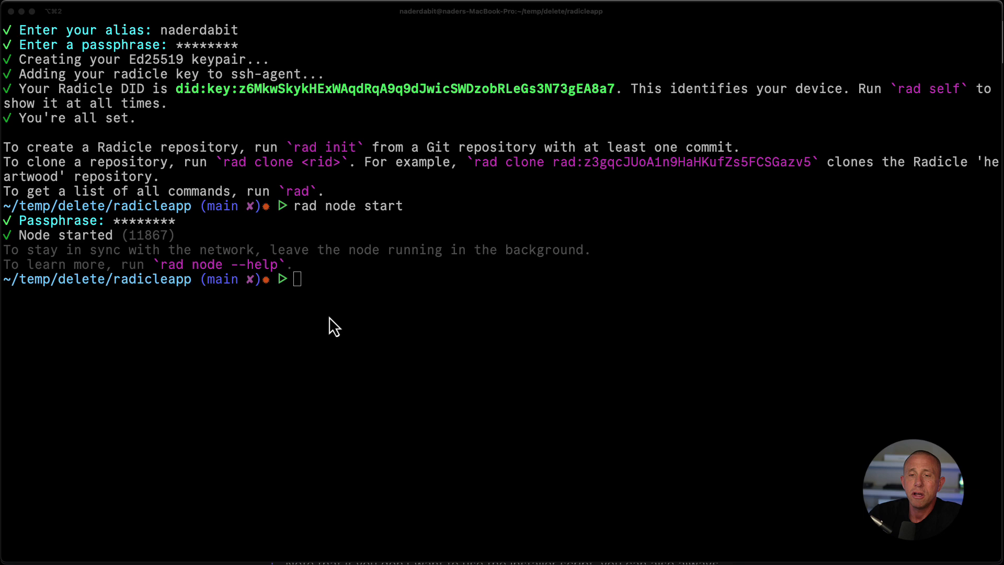
Step: Run rad init to create the public radicleapp repository with a description, synced to the network
type("r")
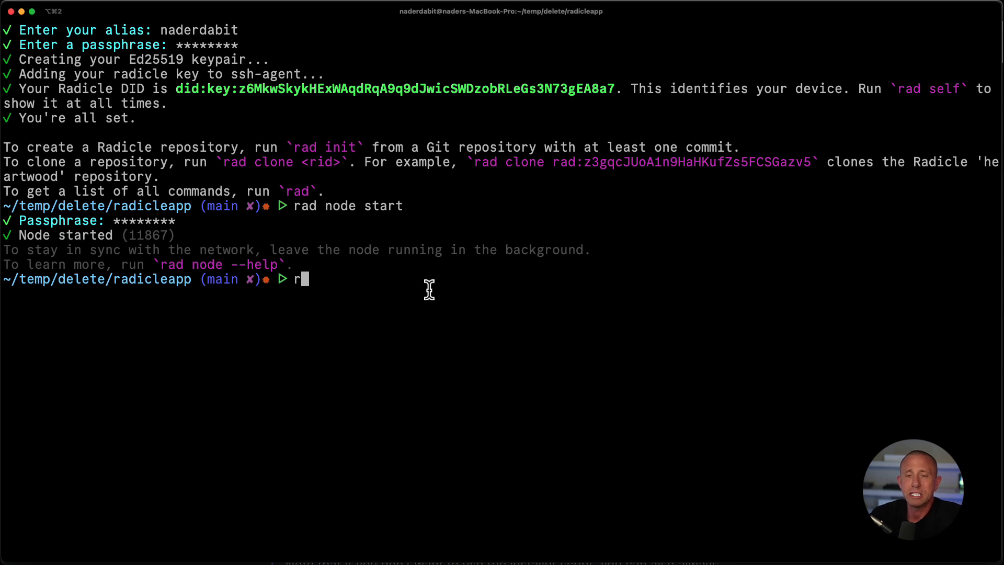
type("ad init")
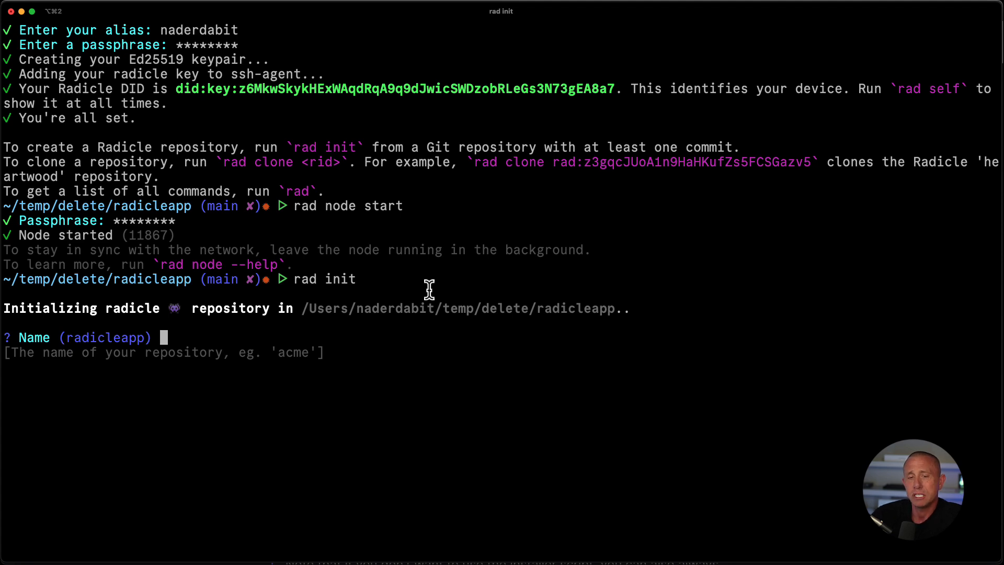
type("Radicle Next.js App")
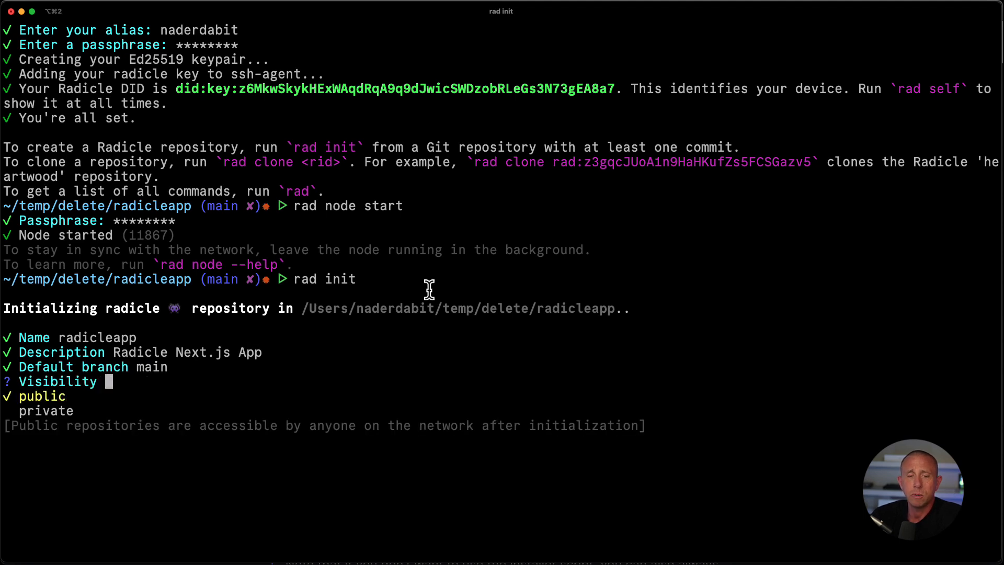
key("Return")
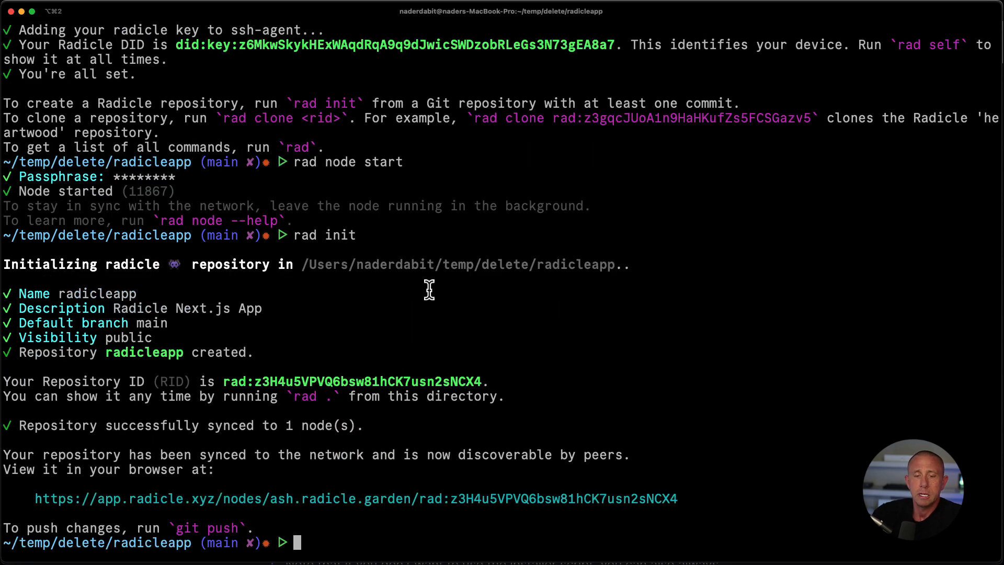
mouse_move(282, 240)
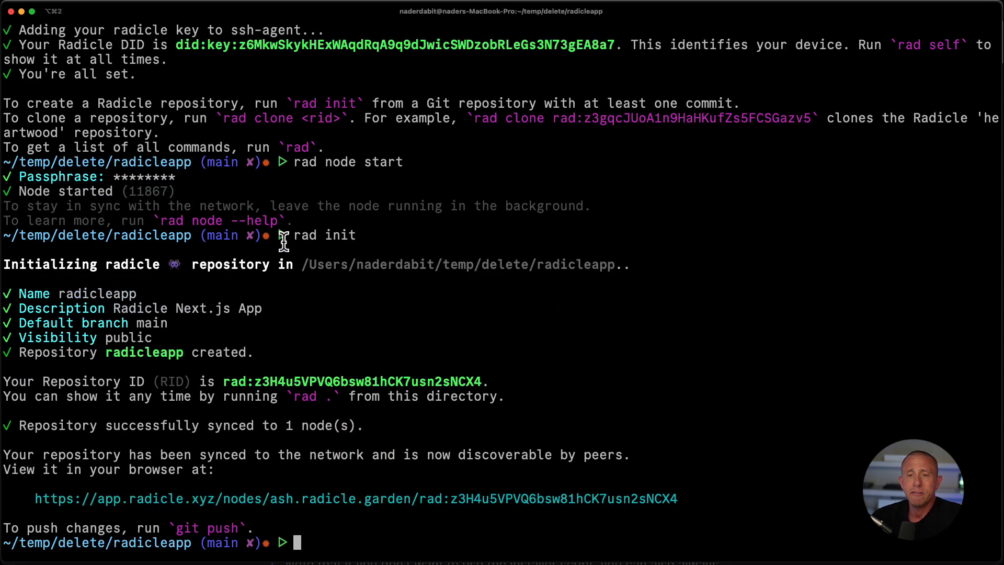
mouse_move(135, 362)
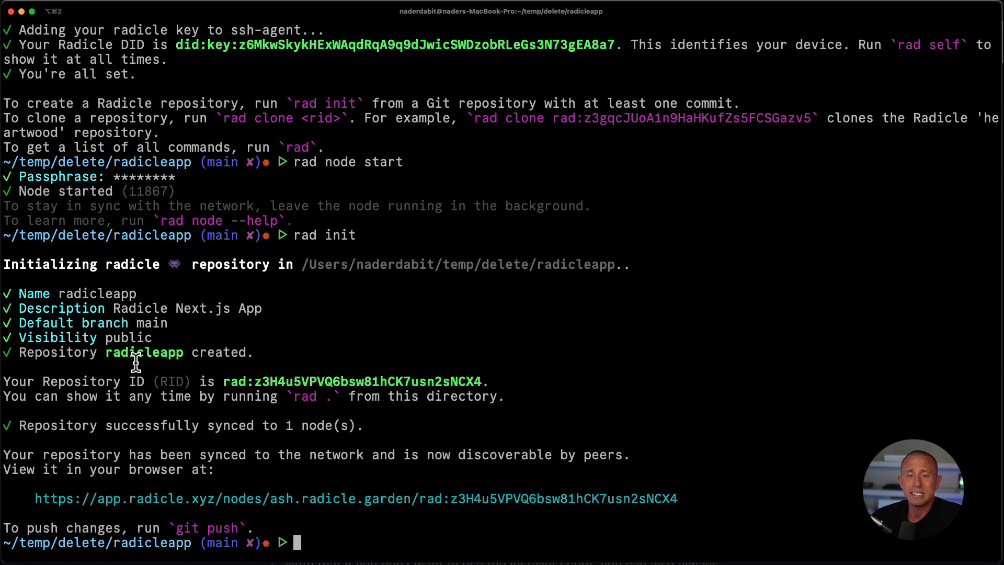
mouse_move(196, 449)
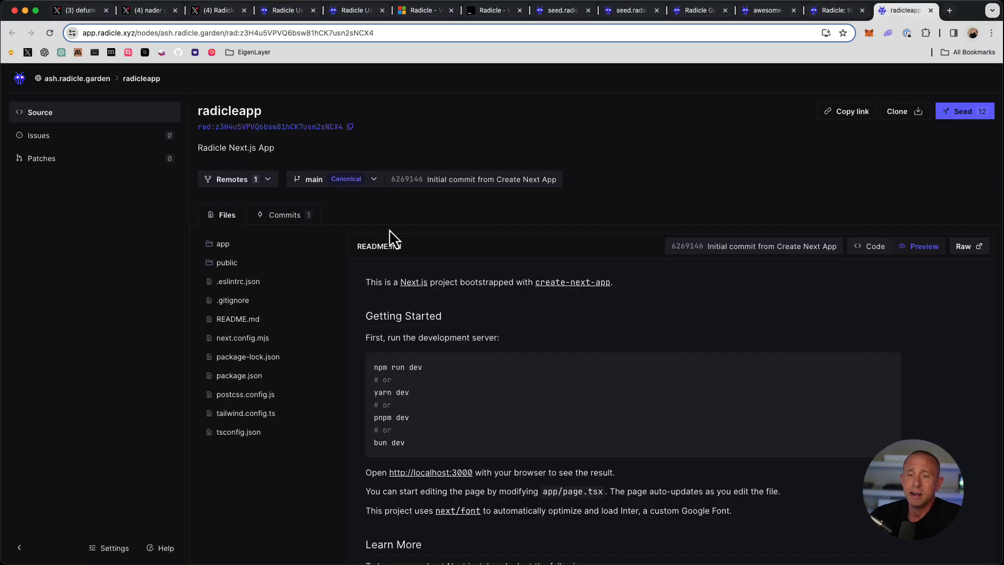
mouse_move(911, 34)
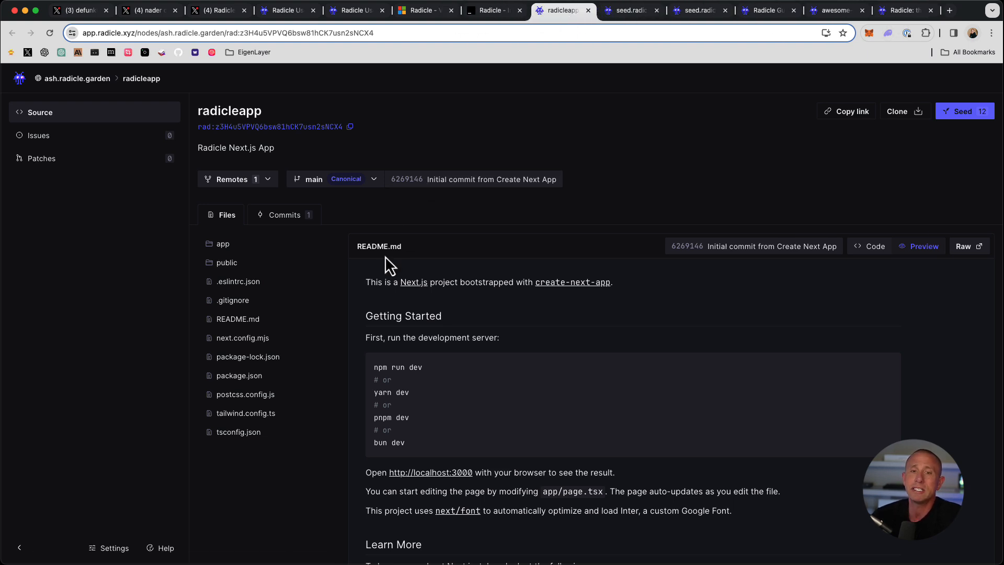
mouse_move(518, 153)
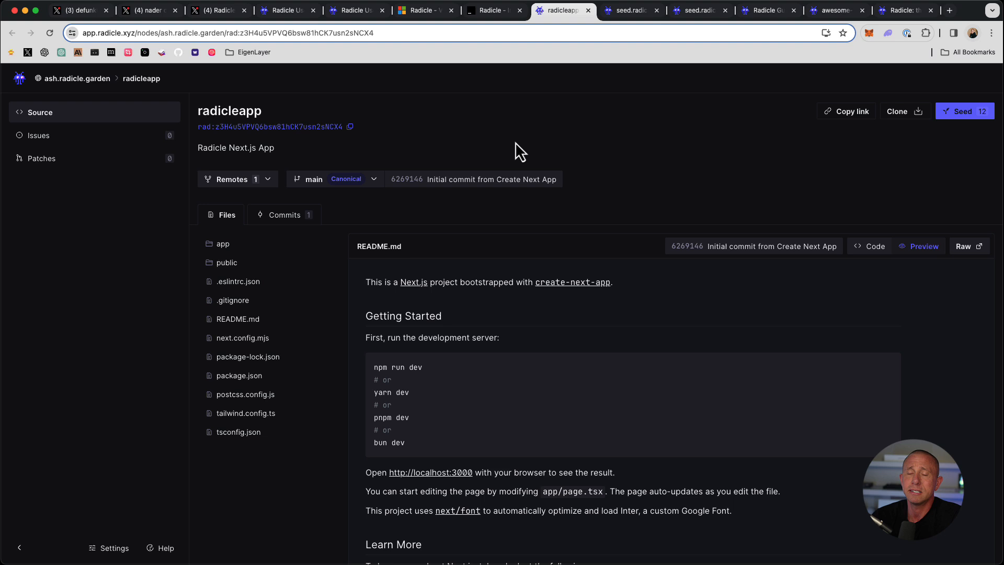
mouse_move(480, 133)
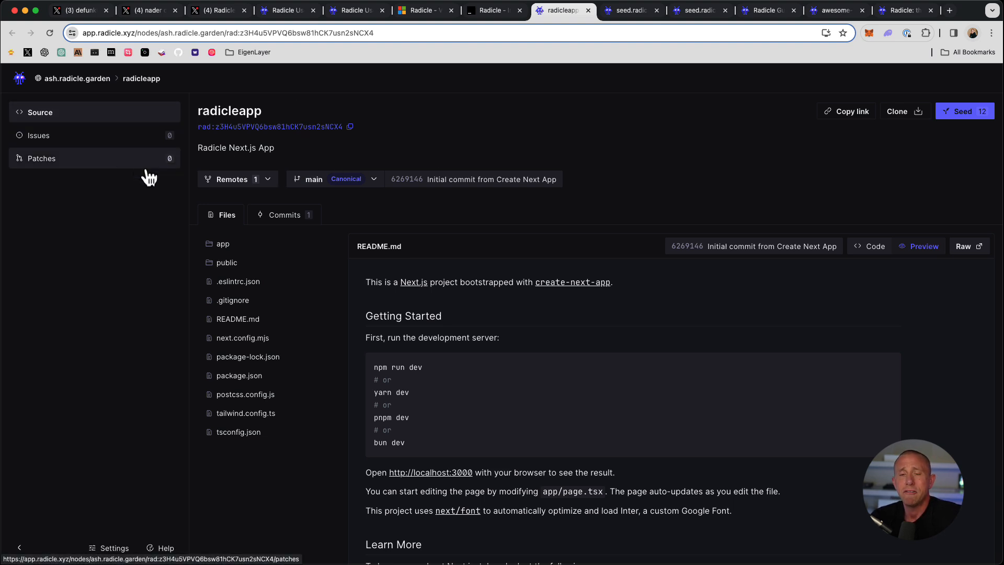
mouse_move(586, 186)
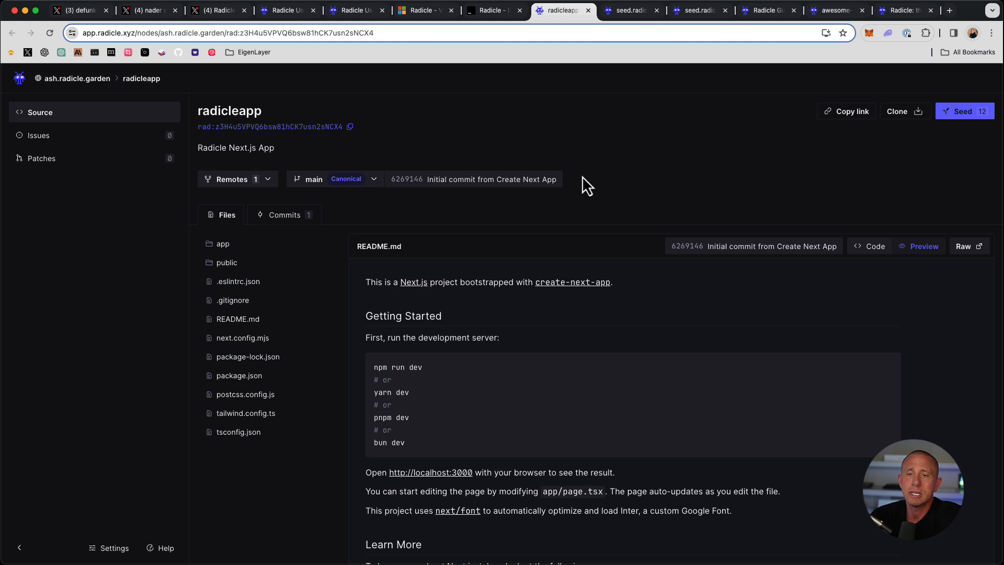
mouse_move(902, 111)
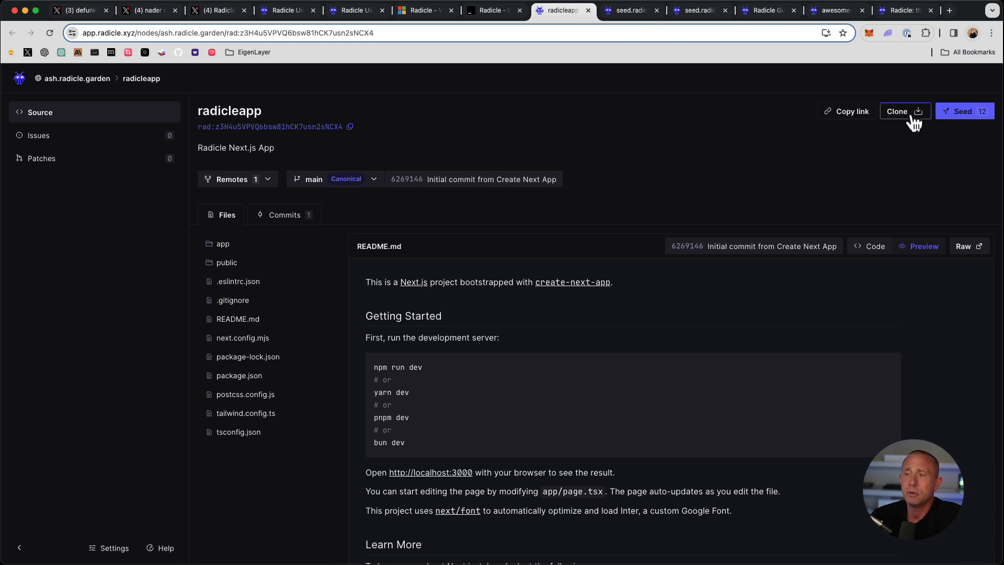
Step: View the radicleapp repository page with its files, README and seeding options
left_click(902, 111)
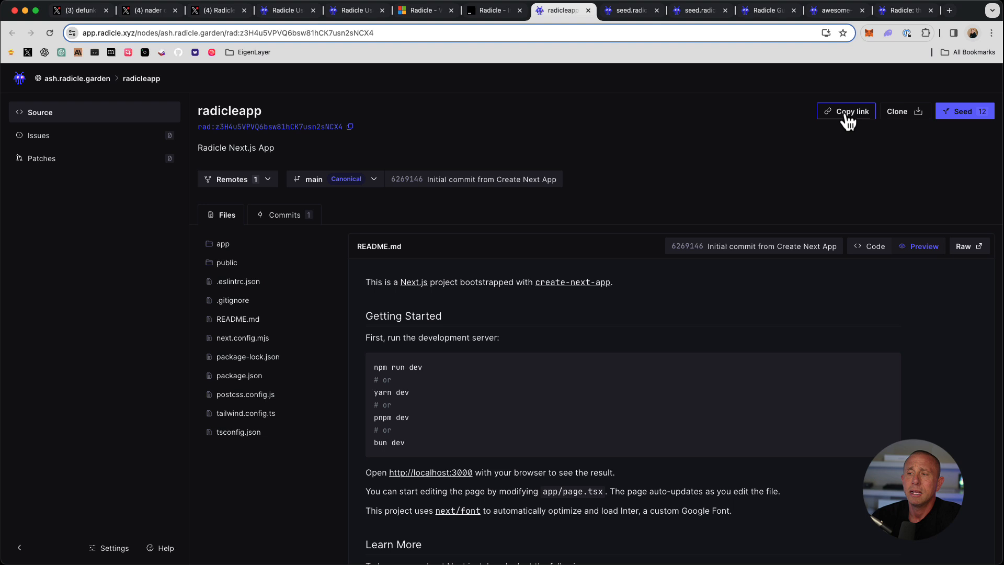
mouse_move(778, 133)
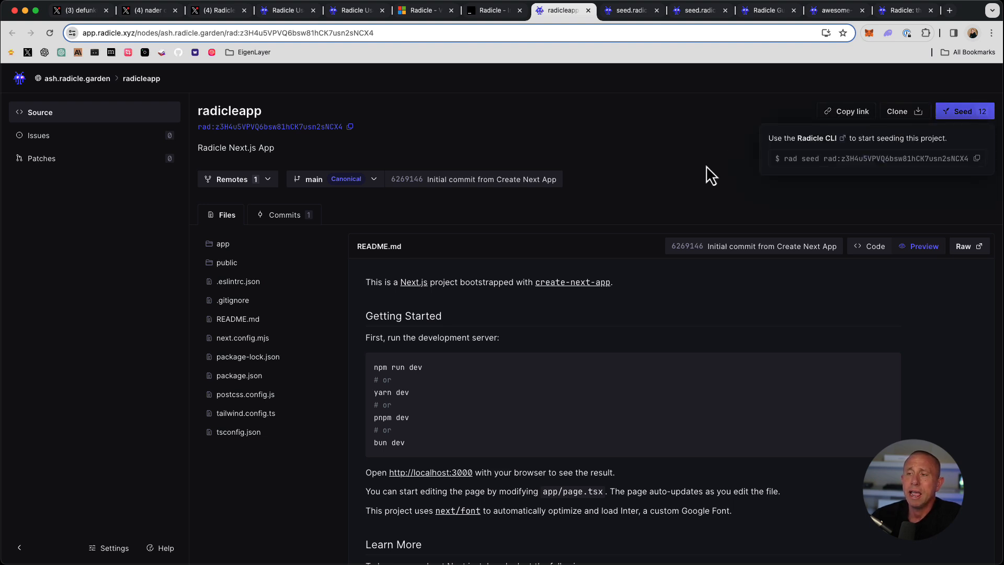
mouse_move(711, 164)
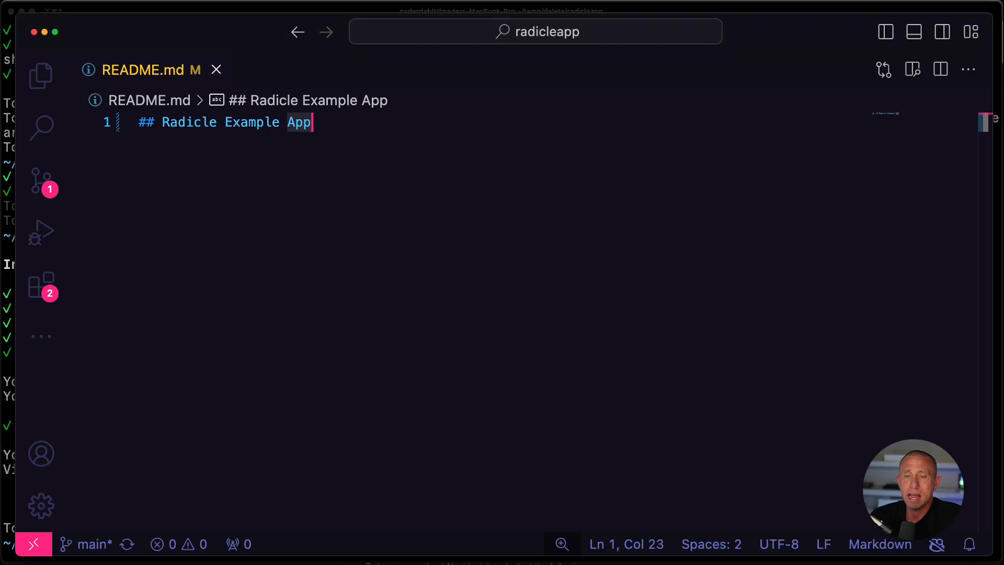
mouse_move(199, 250)
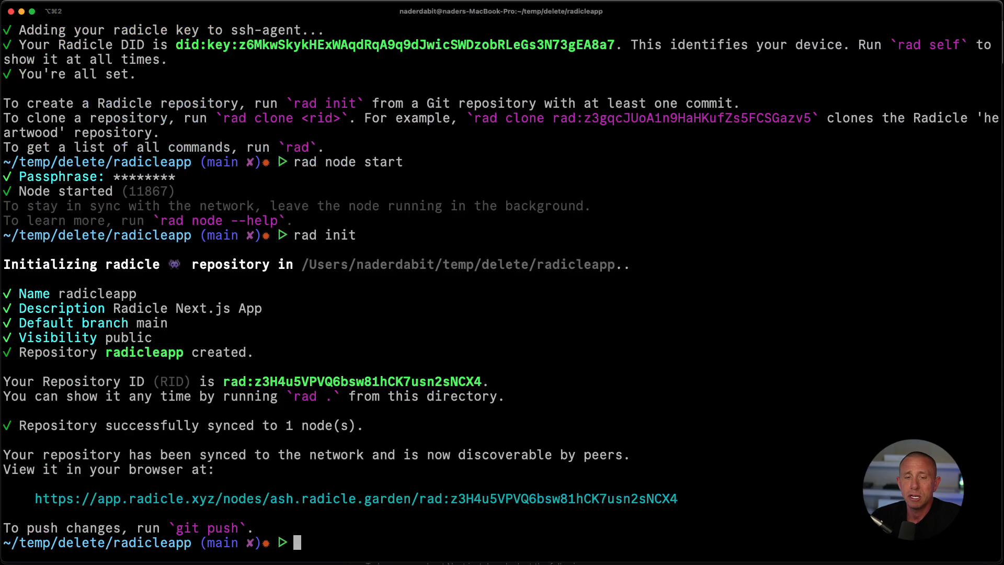
Step: Check git status and stage the modified README.md
type("git st")
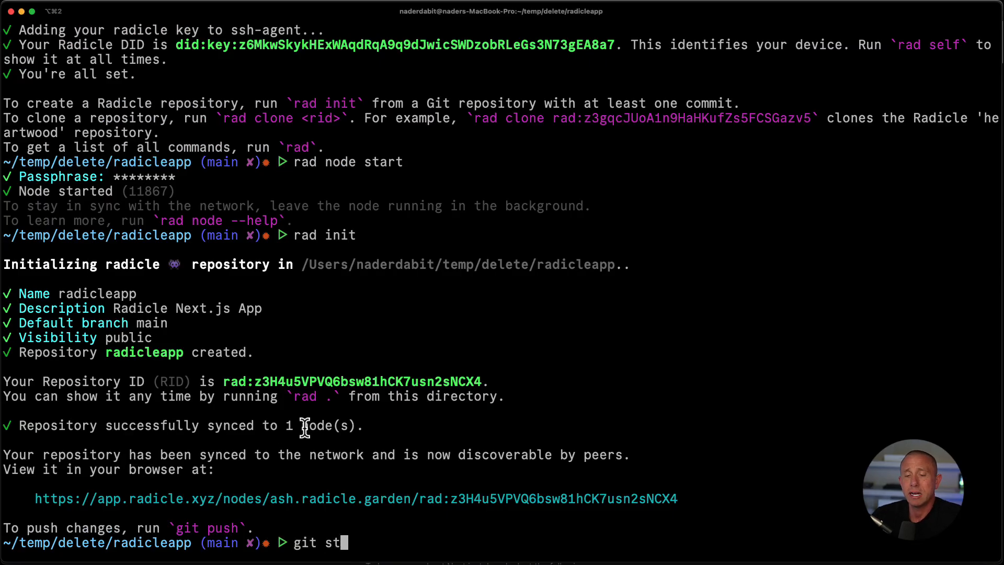
key("Return")
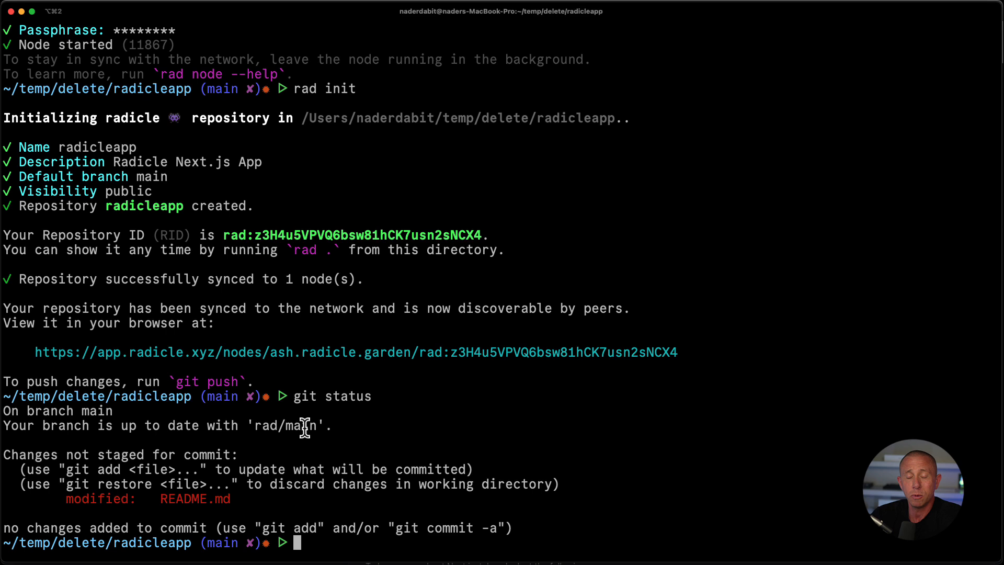
type("git ad")
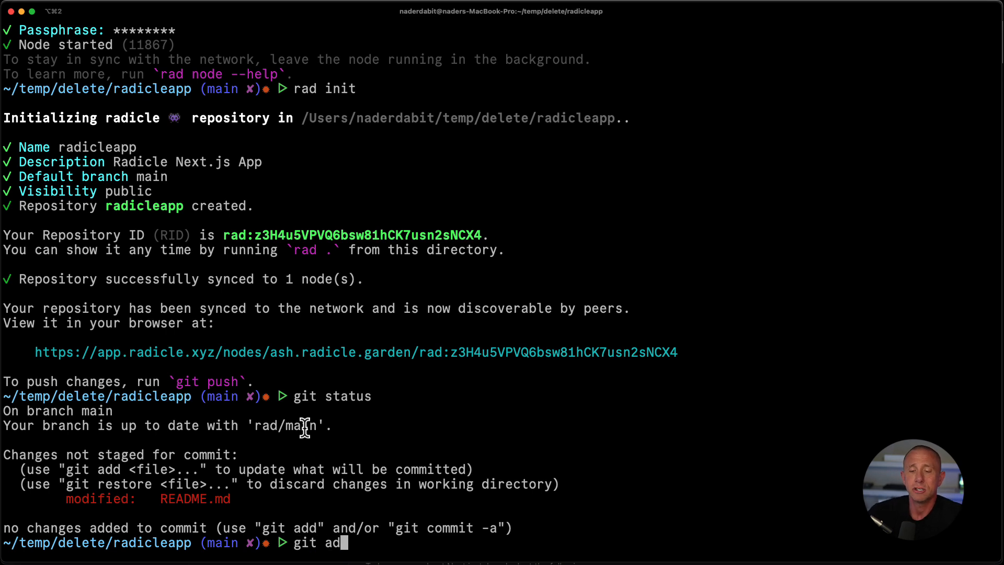
key("Return")
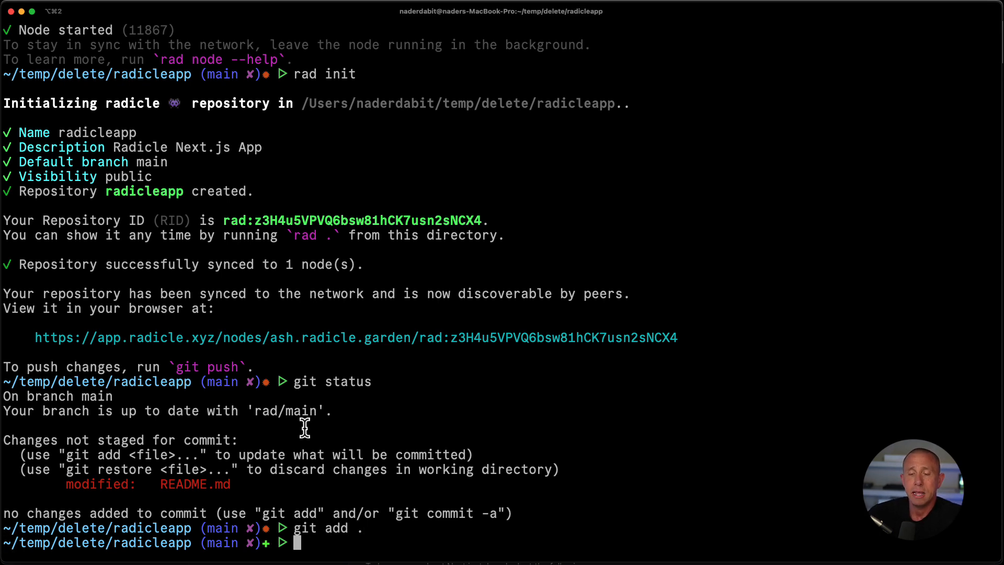
Step: Commit the change as 'updated readme' and push it to the Radicle network
type("git commit -m 'up")
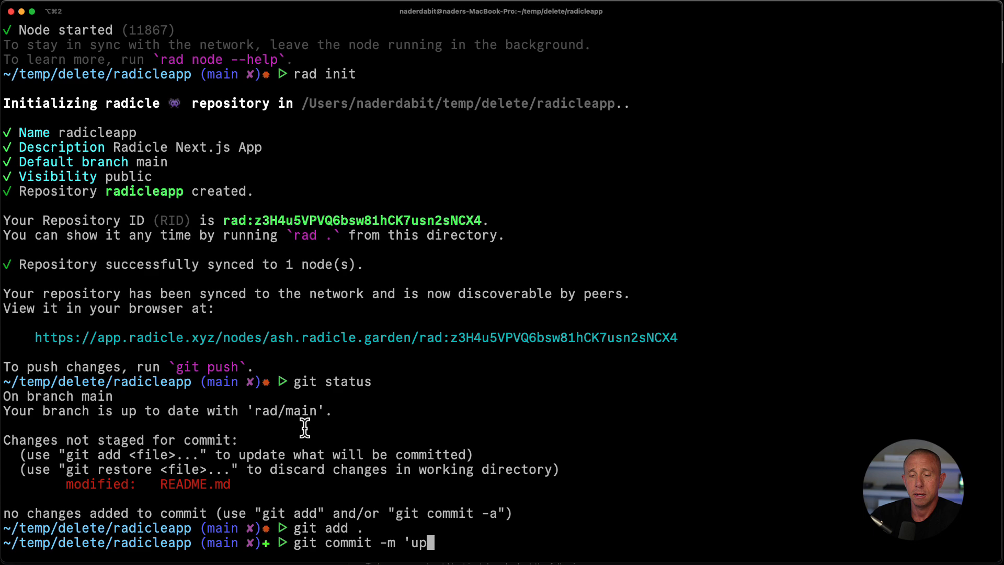
key("Return")
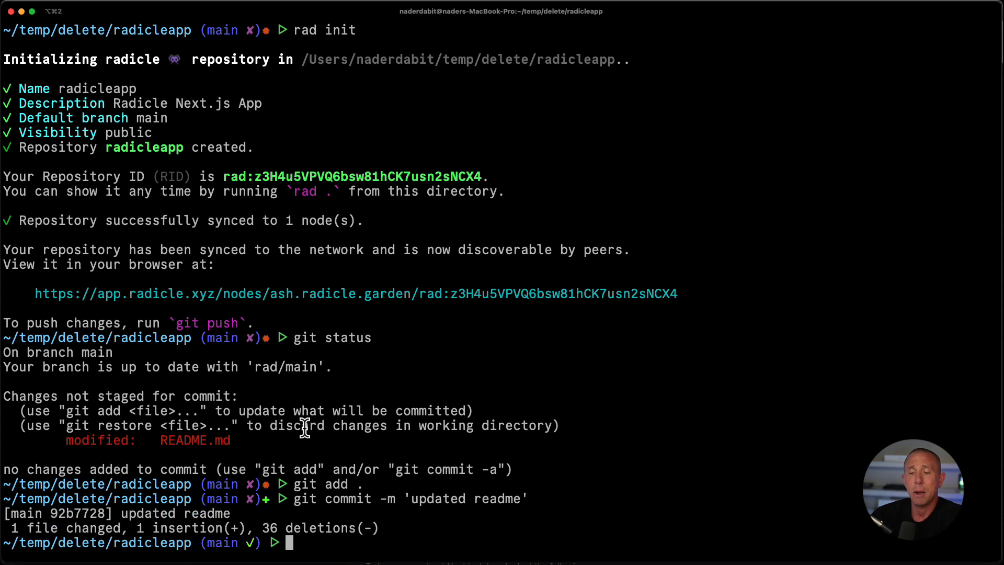
type("git push")
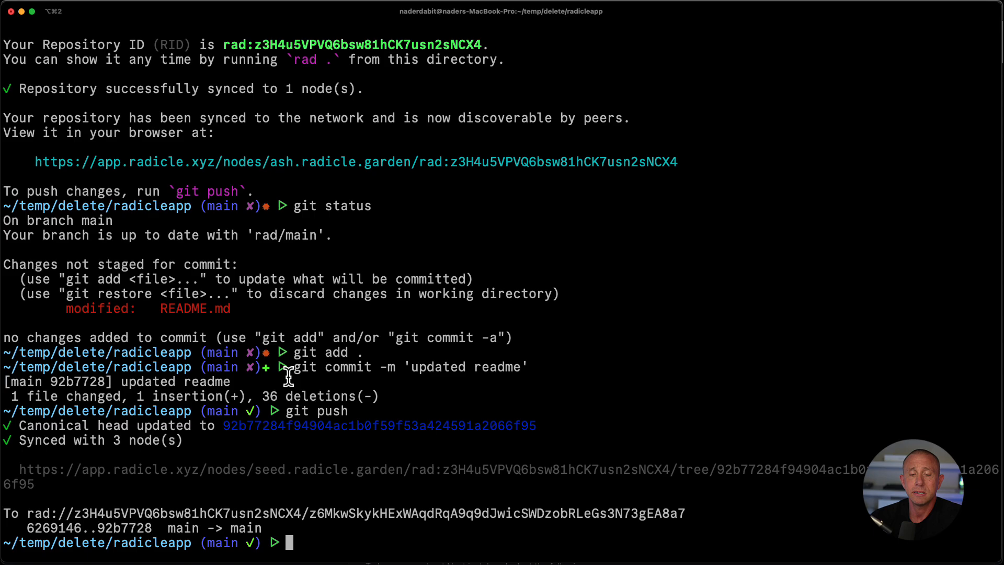
Step: Check the radicleapp page shows the README reading Radicle Example App
left_click(562, 11)
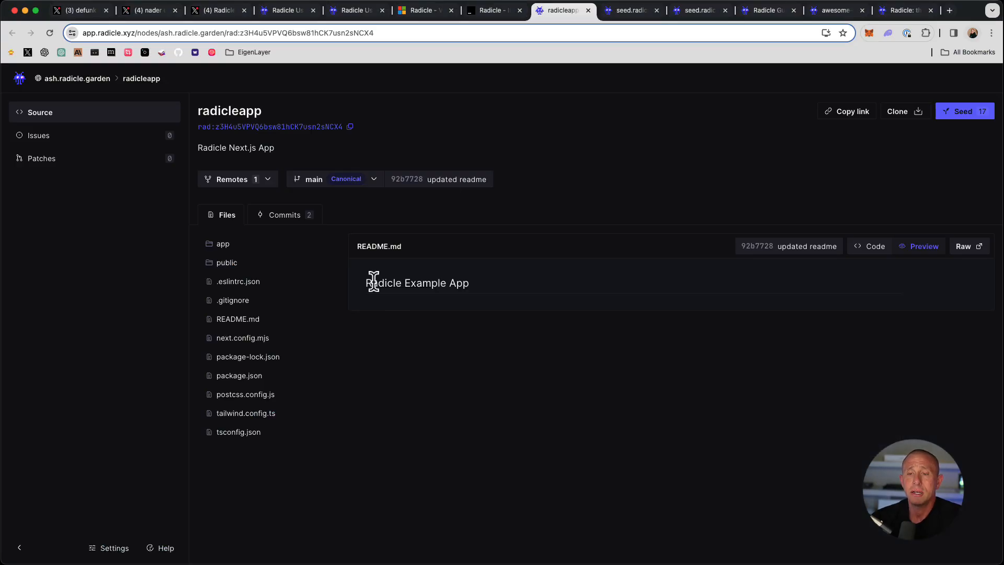
double_click(424, 282)
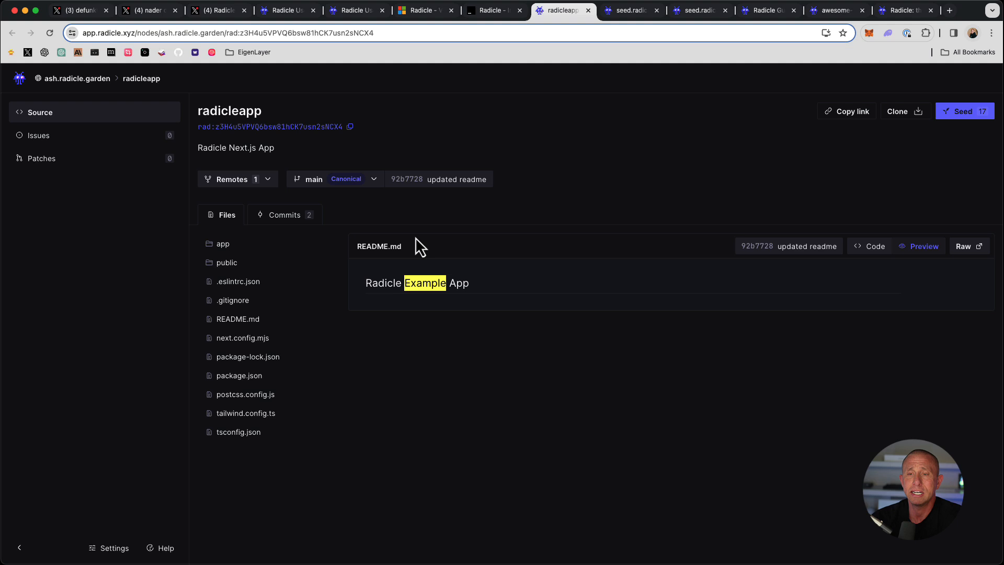
left_click(285, 214)
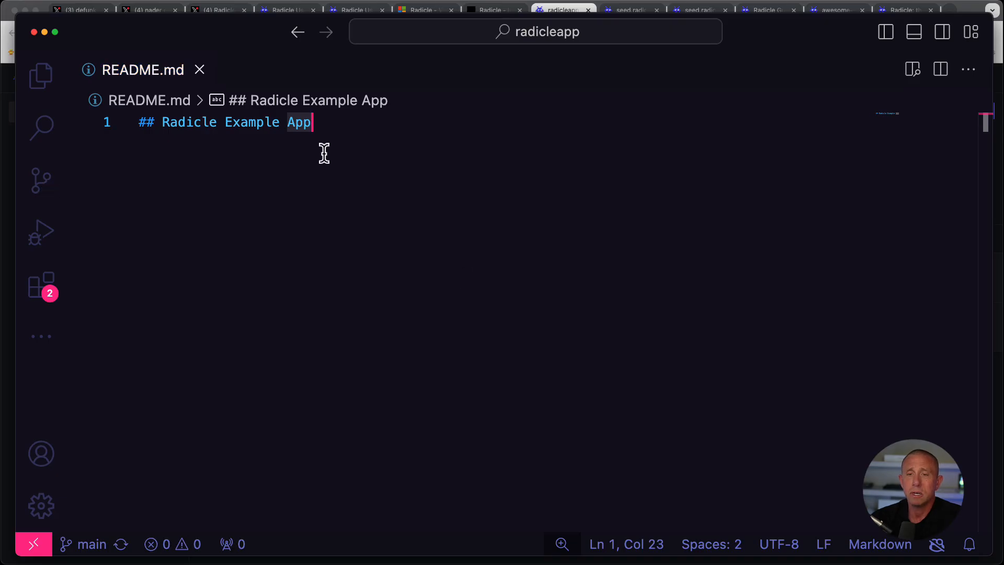
Step: Save the README heading change, commit it as 'updated readme' and list the remotes
key("Backspace")
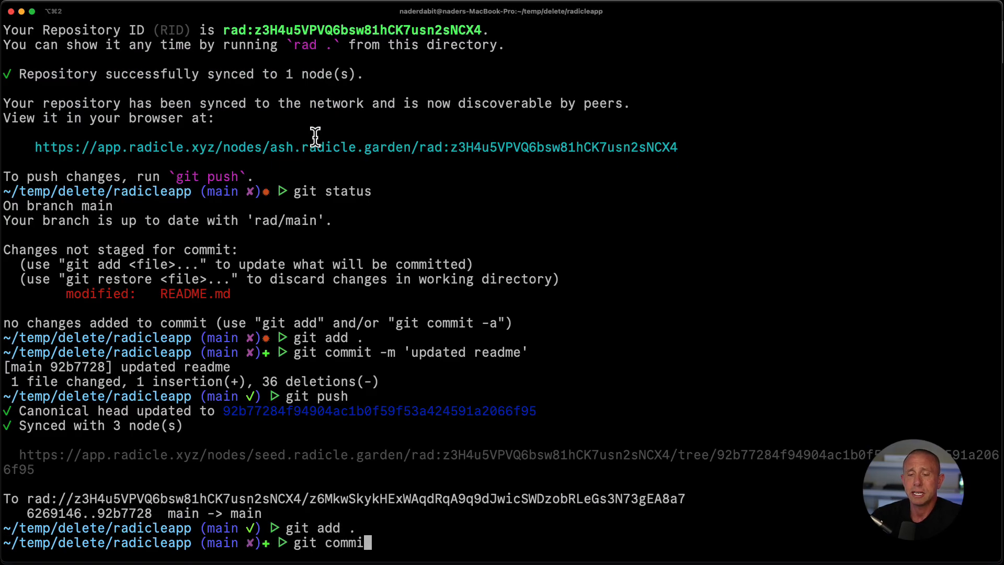
type("t -m 'updated readme")
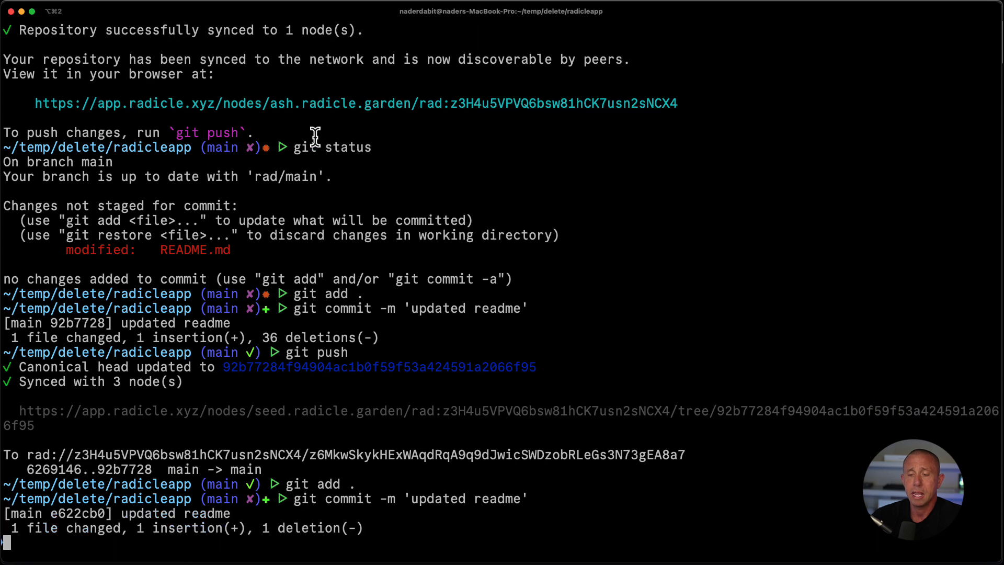
type("git remote -v")
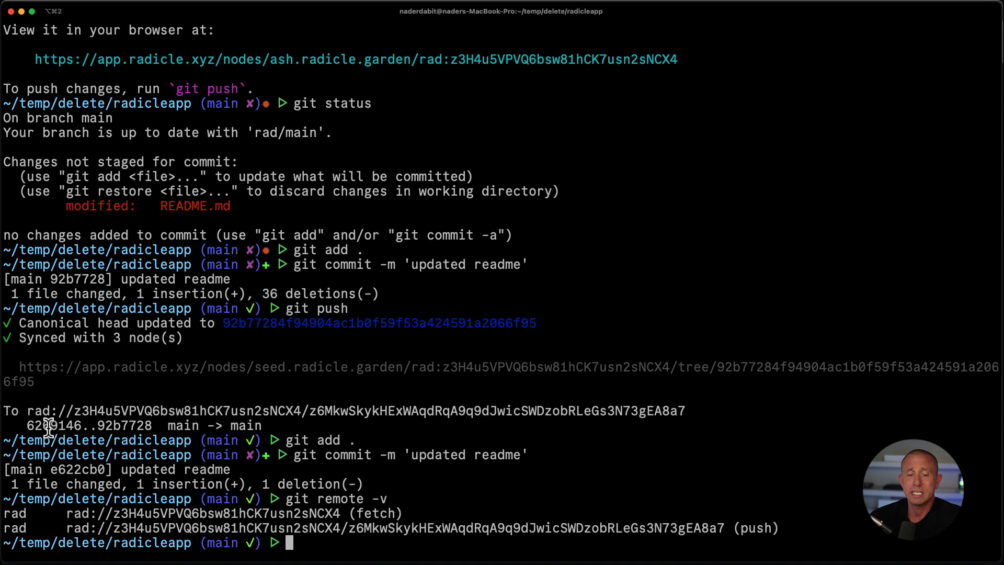
mouse_move(330, 544)
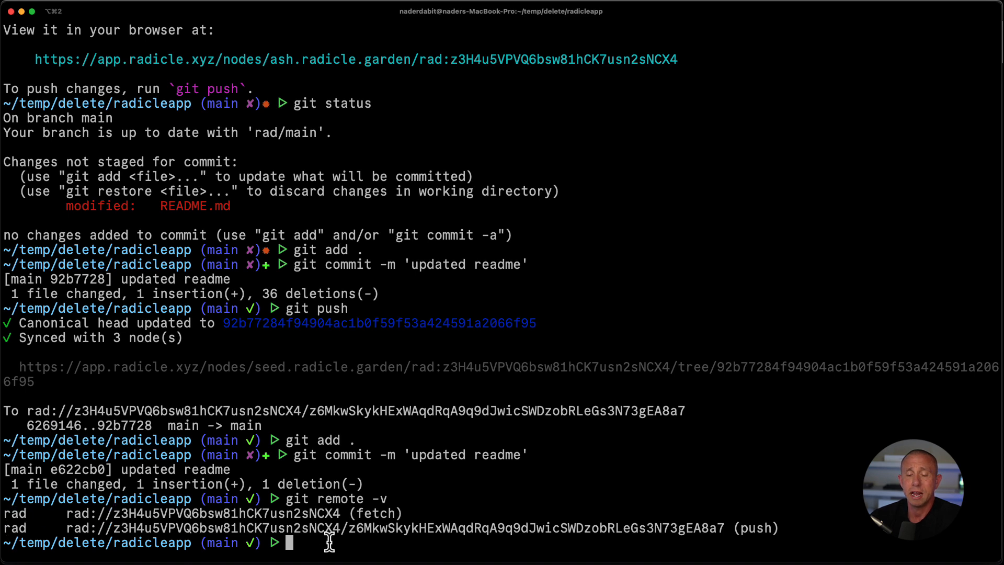
Step: Push the new commit with 'git push rad main', syncing with three nodes
type("git")
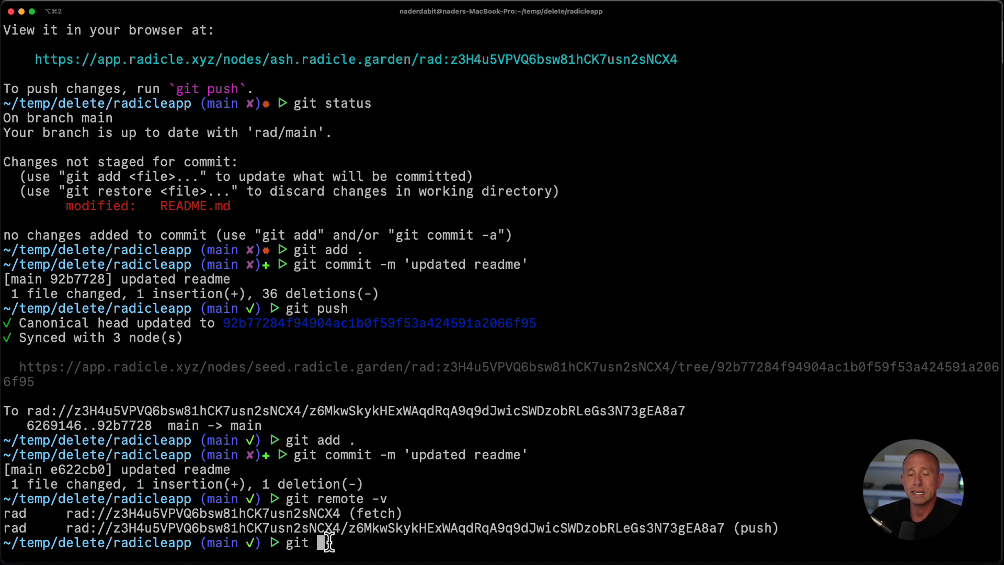
type("push rad or")
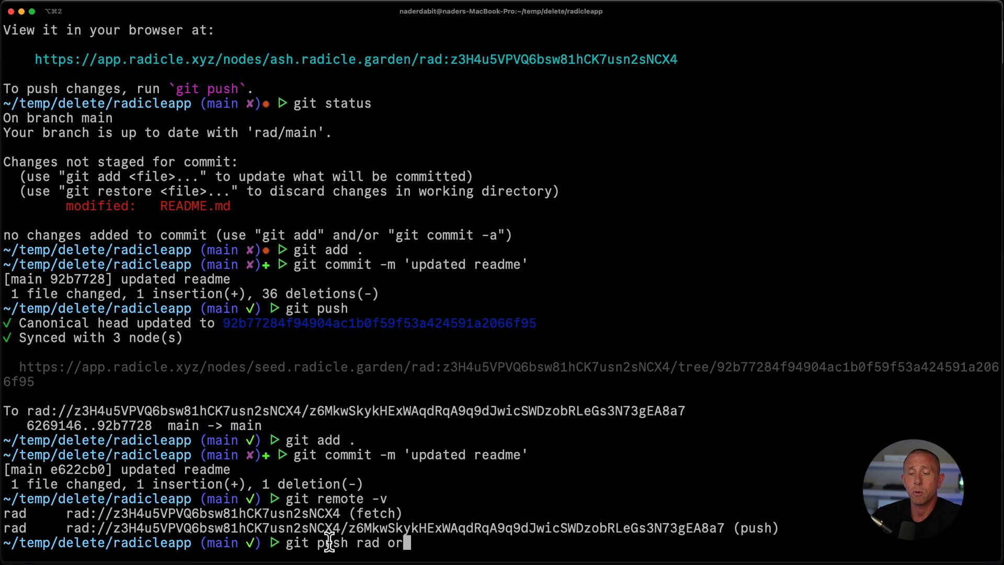
type("main")
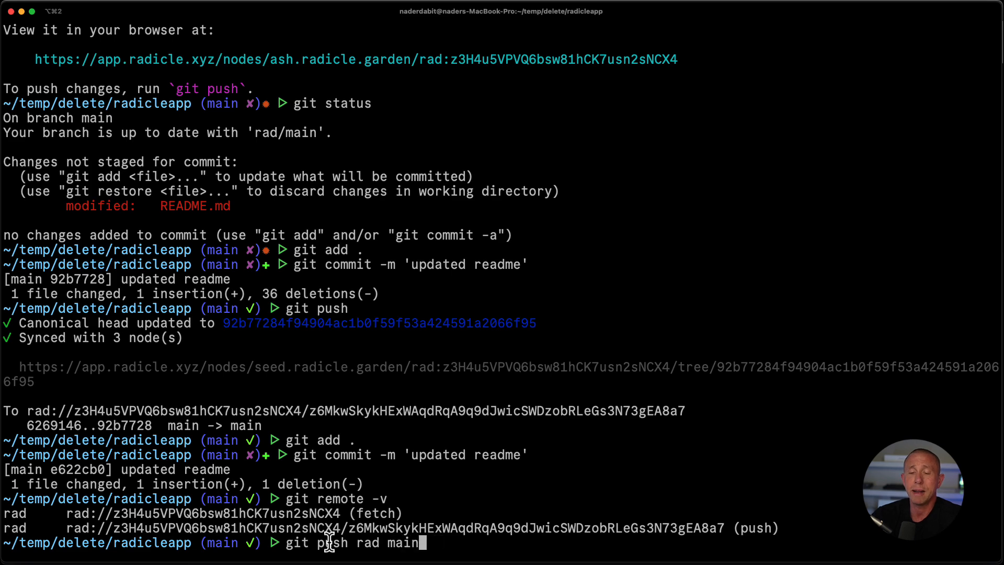
key("Return")
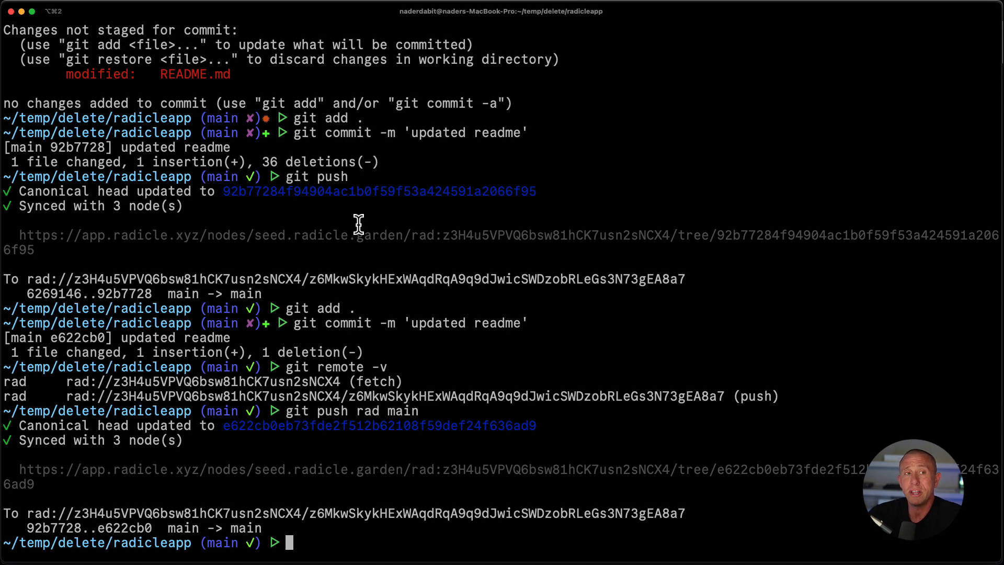
Step: Clear the previous push output, leaving a fresh radicleapp prompt on main
type("rad node")
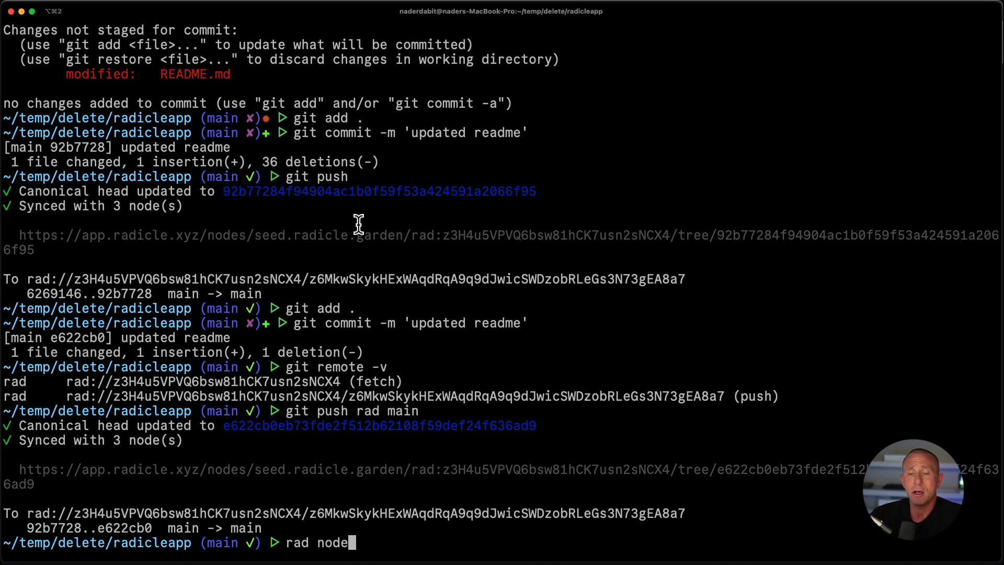
key("Return")
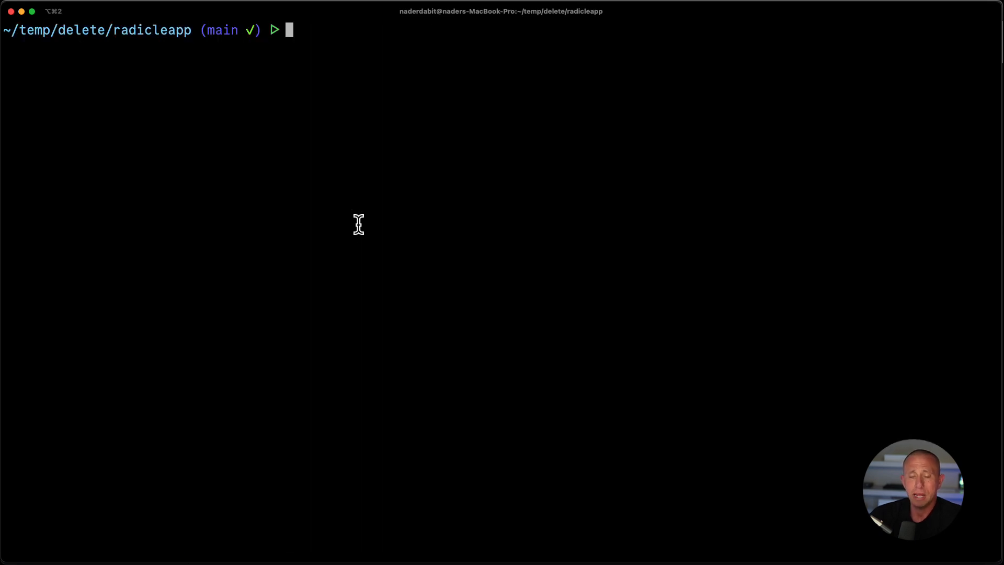
mouse_move(357, 225)
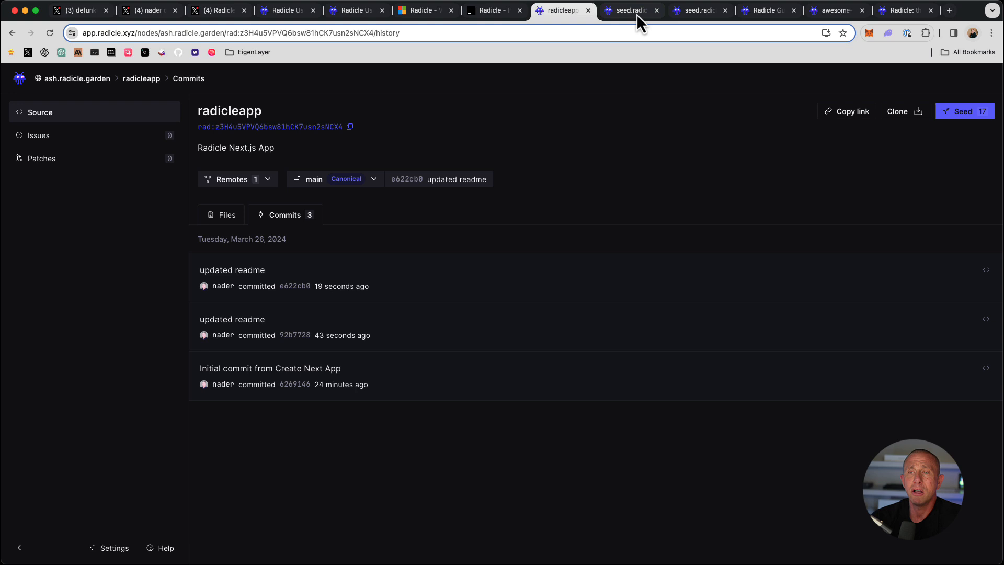
Step: Reveal the Radicle CLI clone command for awesome-radicle on the seed.radicle.at node
left_click(630, 11)
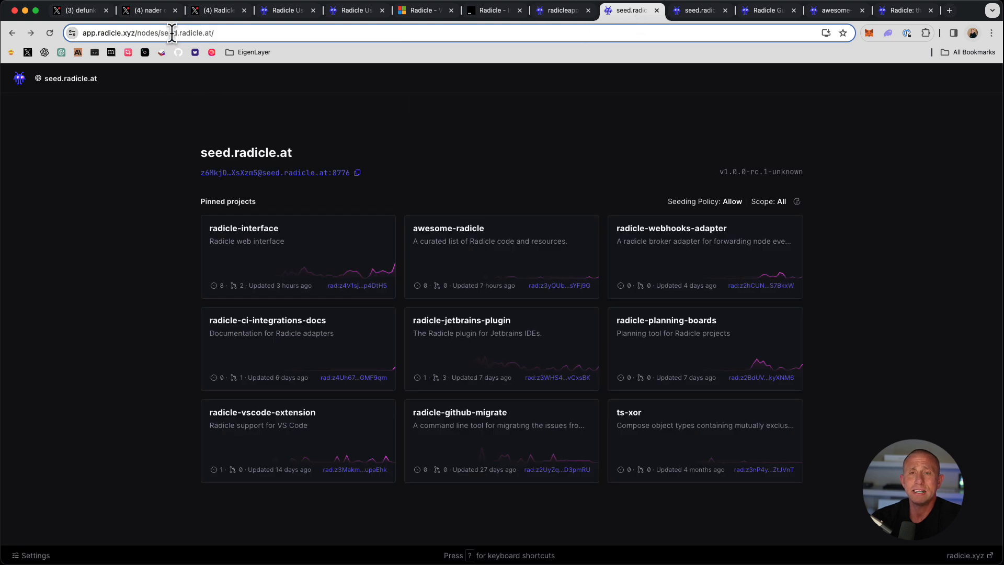
double_click(244, 152)
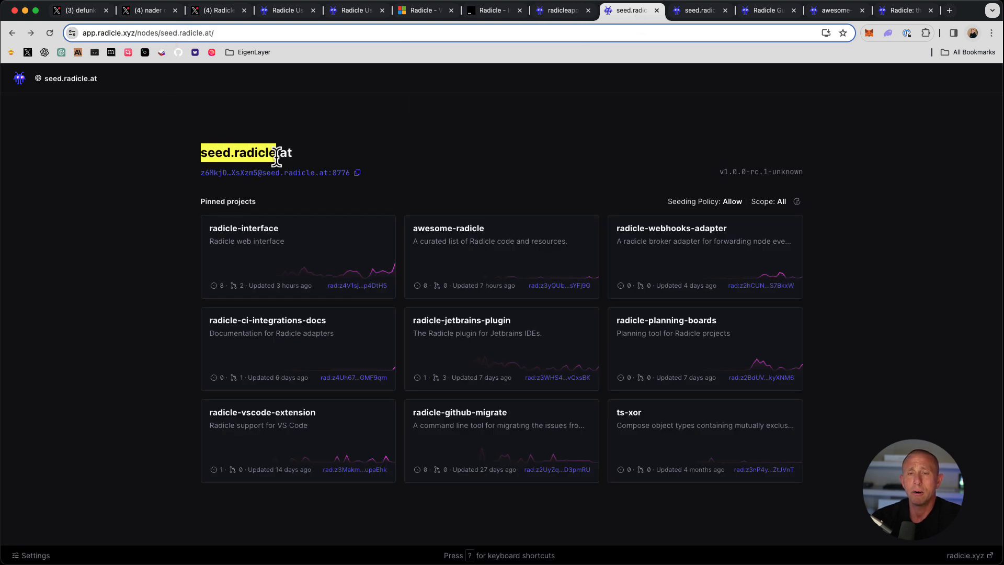
mouse_move(572, 165)
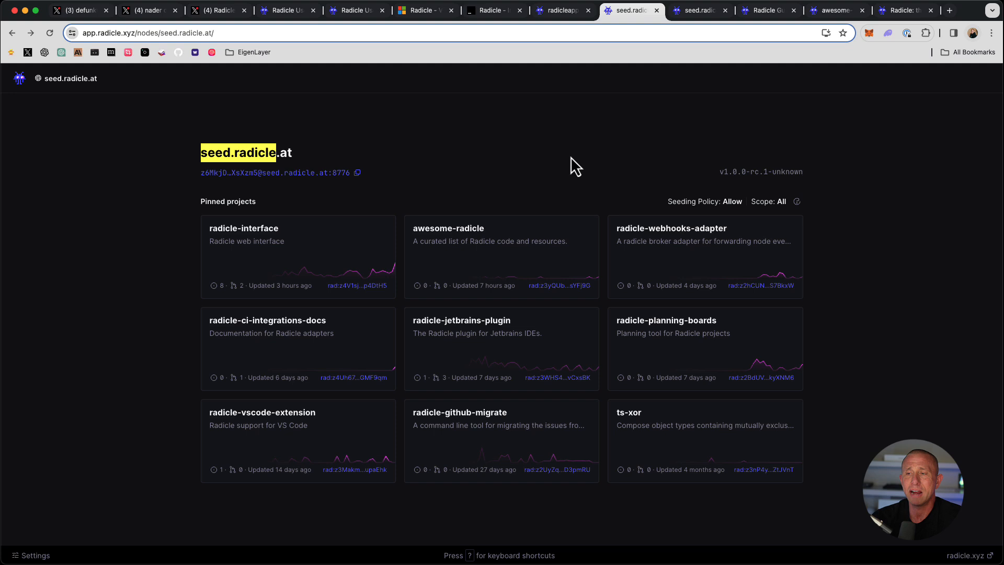
mouse_move(544, 310)
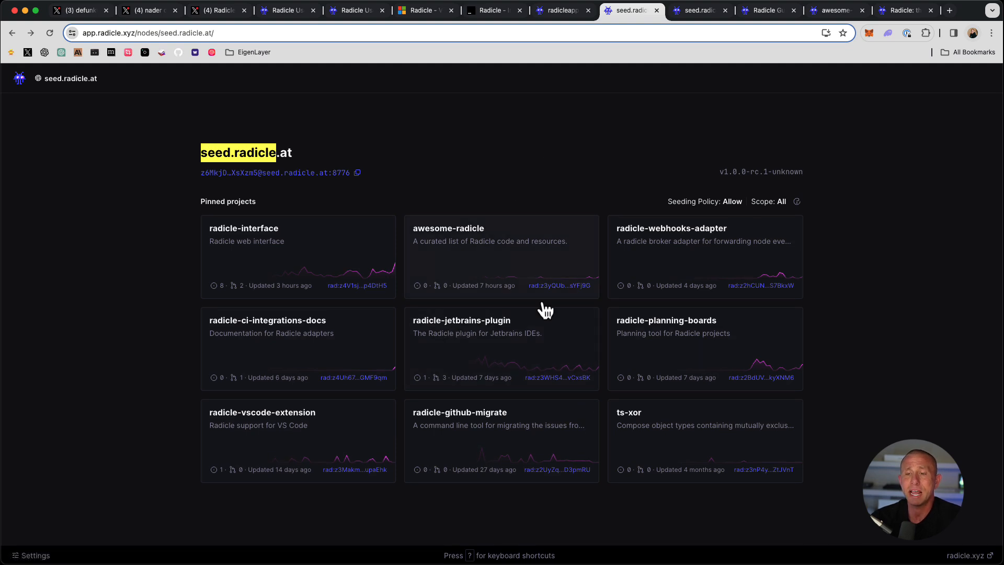
mouse_move(589, 269)
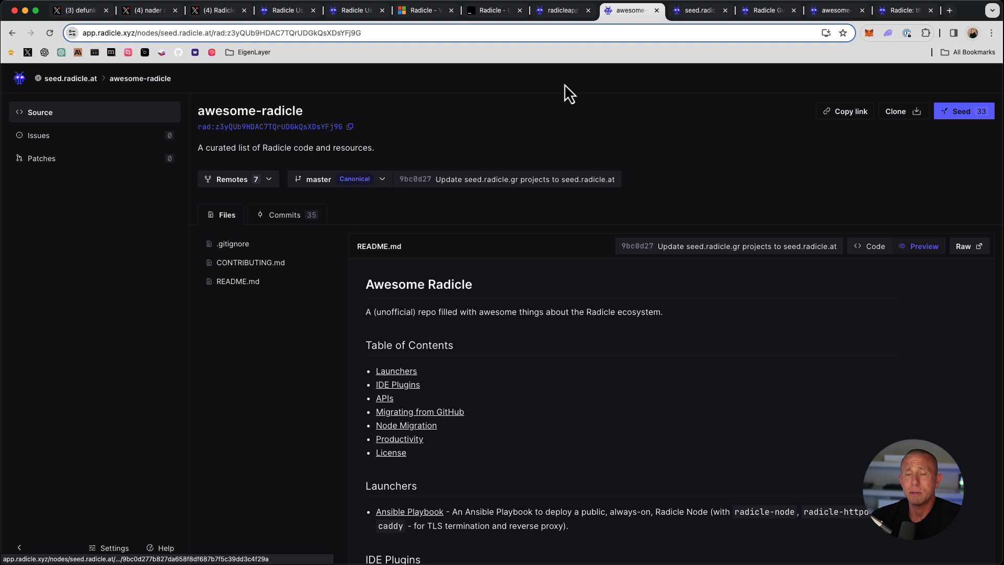
mouse_move(797, 148)
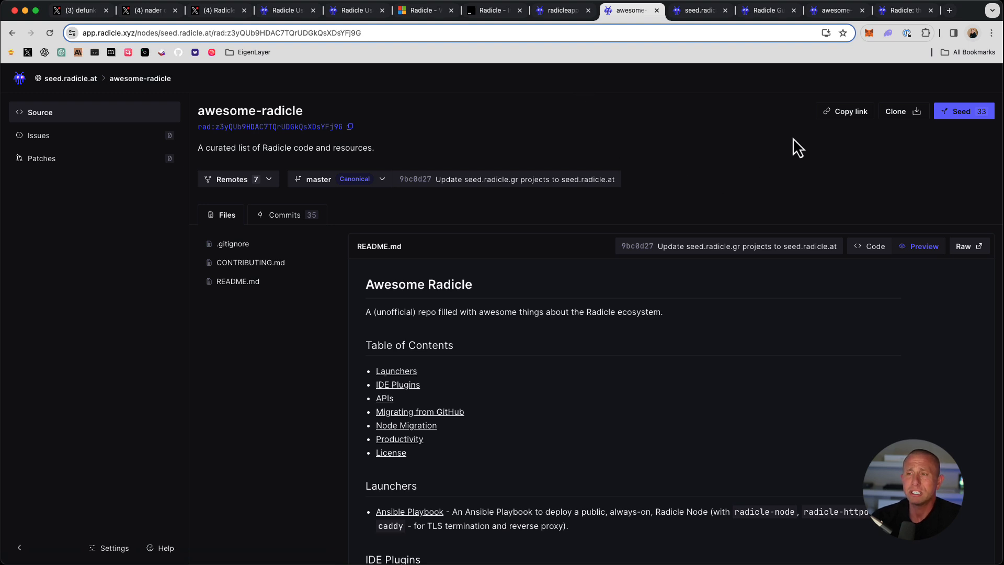
left_click(903, 111)
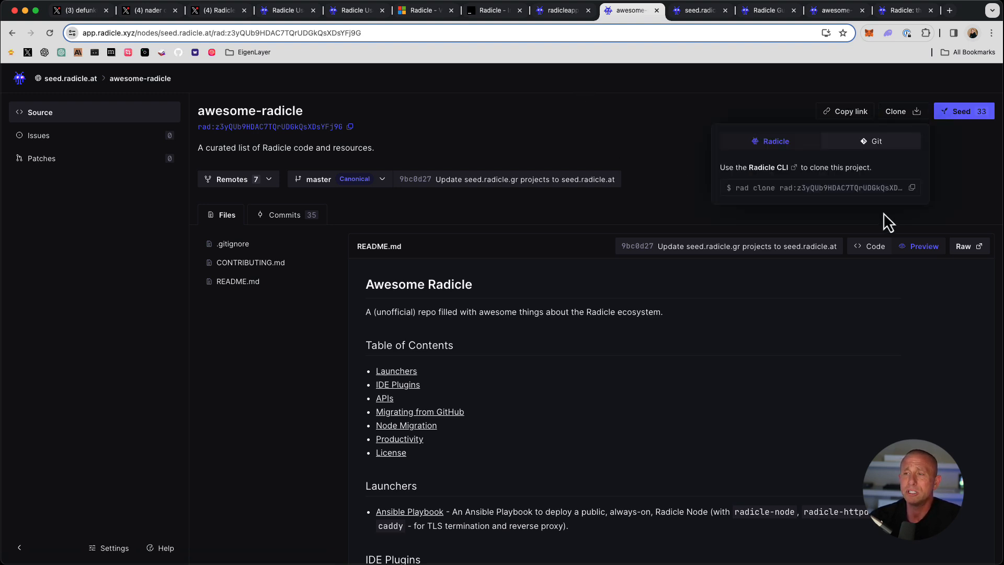
mouse_move(920, 207)
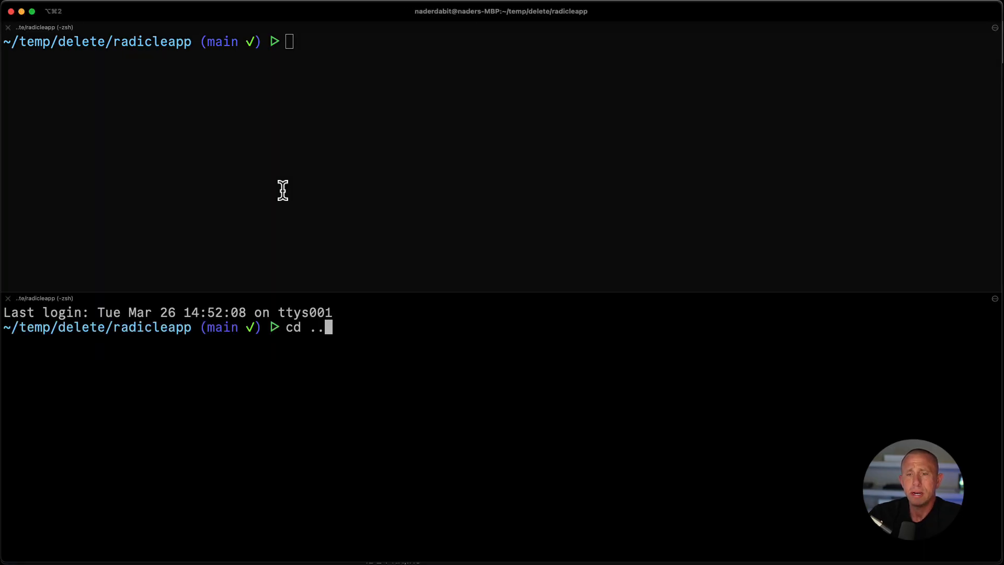
Step: Start the Radicle node from the parent folder with the passphrase and rad clone awesome-radicle into temp/delete
key("Return")
type("rad node start")
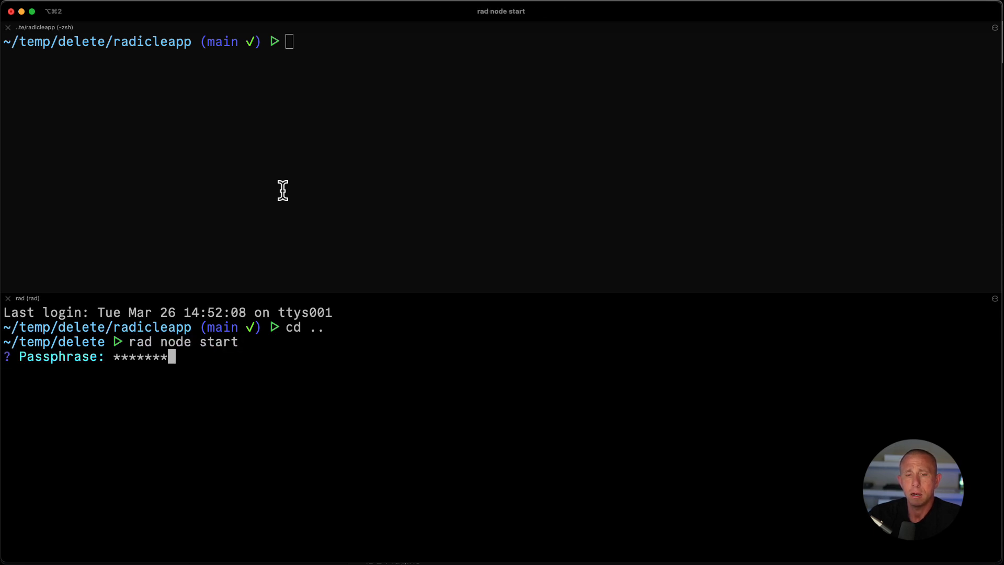
key("Return")
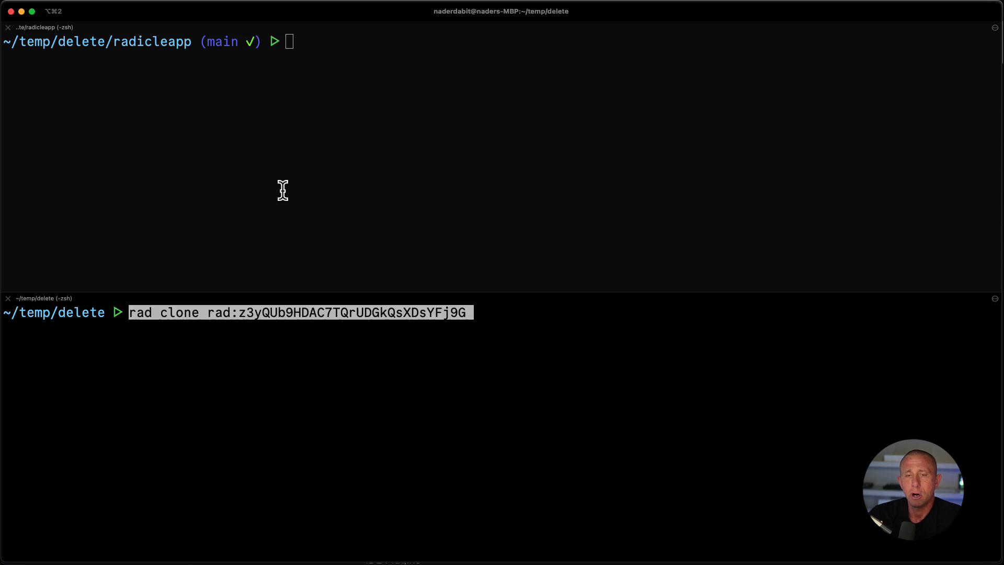
key("Return")
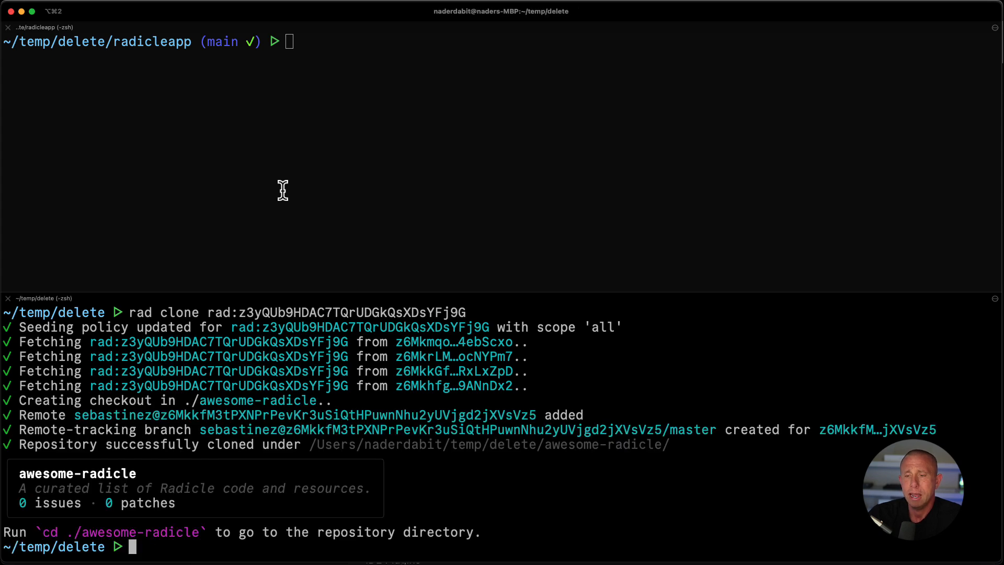
type("cd awesome-radicle/")
type("code .")
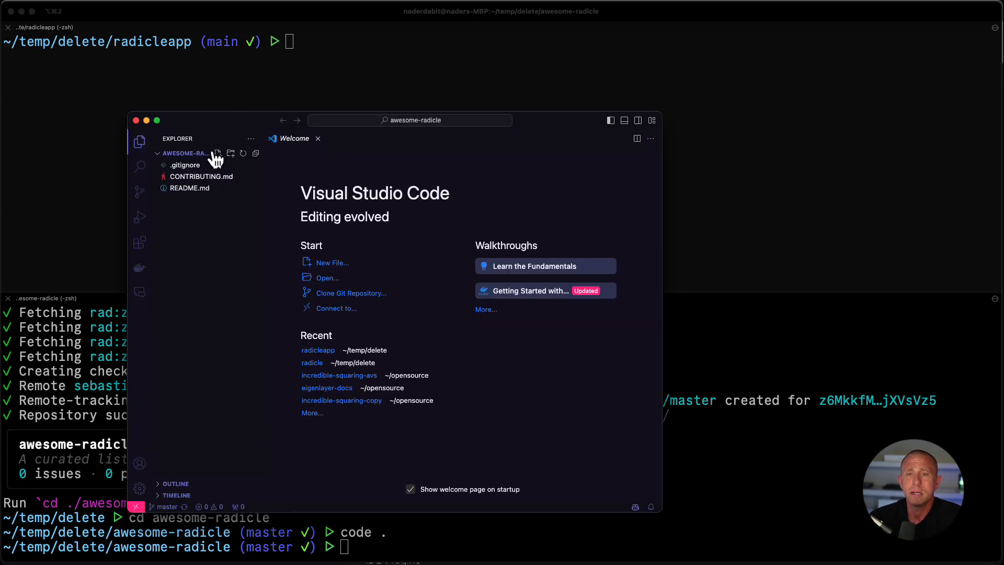
Step: Read through awesome-radicle's README.md, then close the editor window
left_click(189, 187)
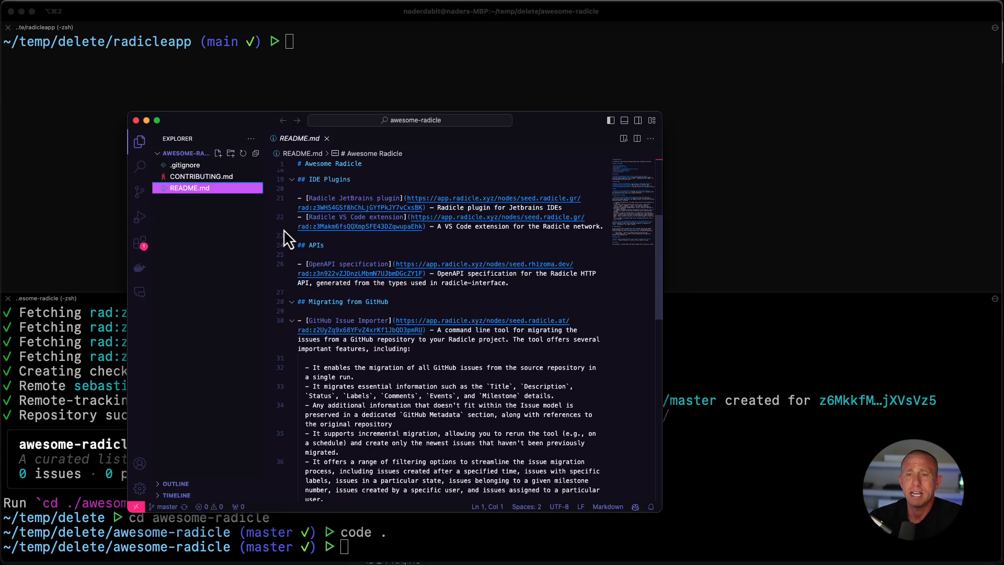
scroll("down", 3)
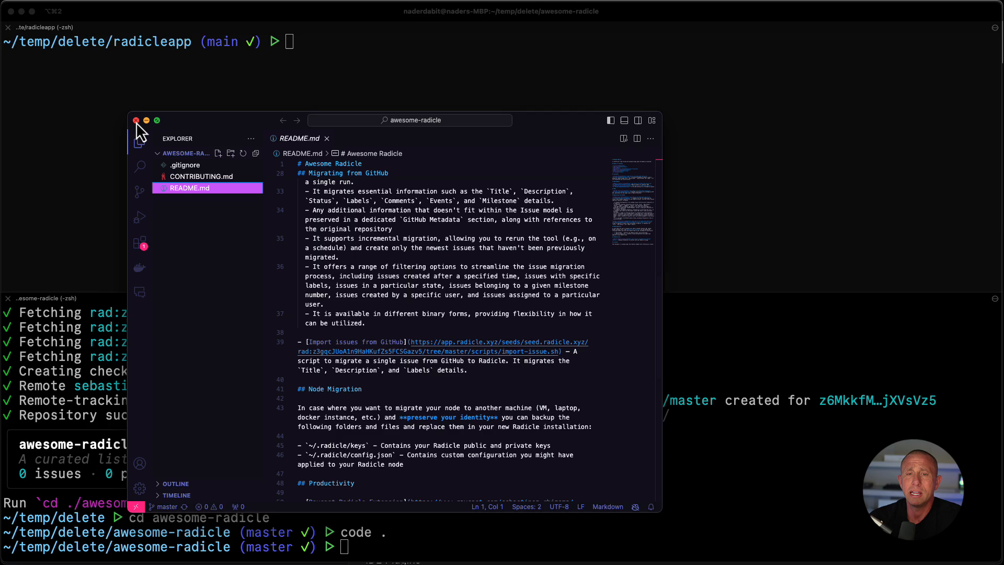
left_click(136, 120)
type("rad")
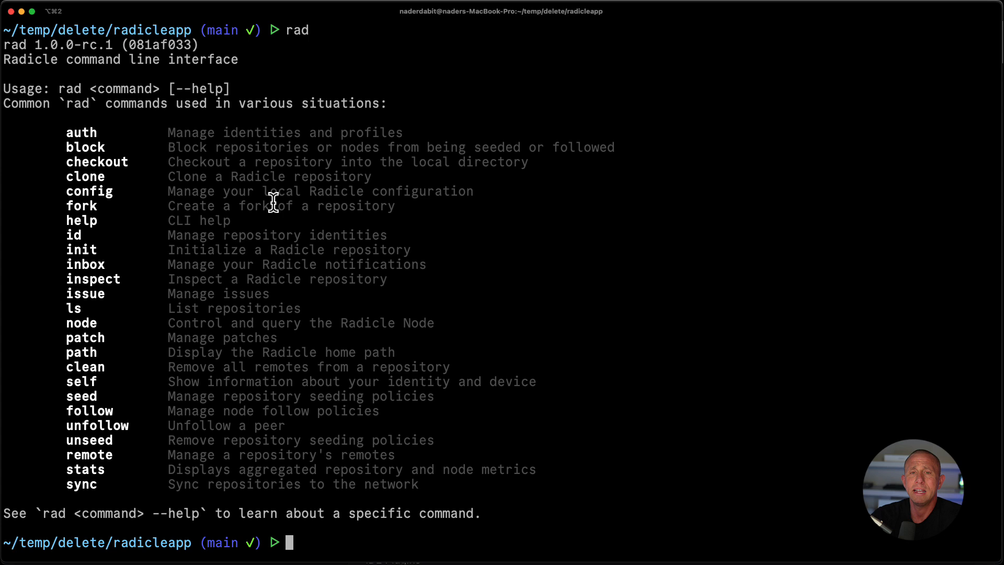
Step: Highlight entries in the rad command list, ending on the config command
double_click(84, 146)
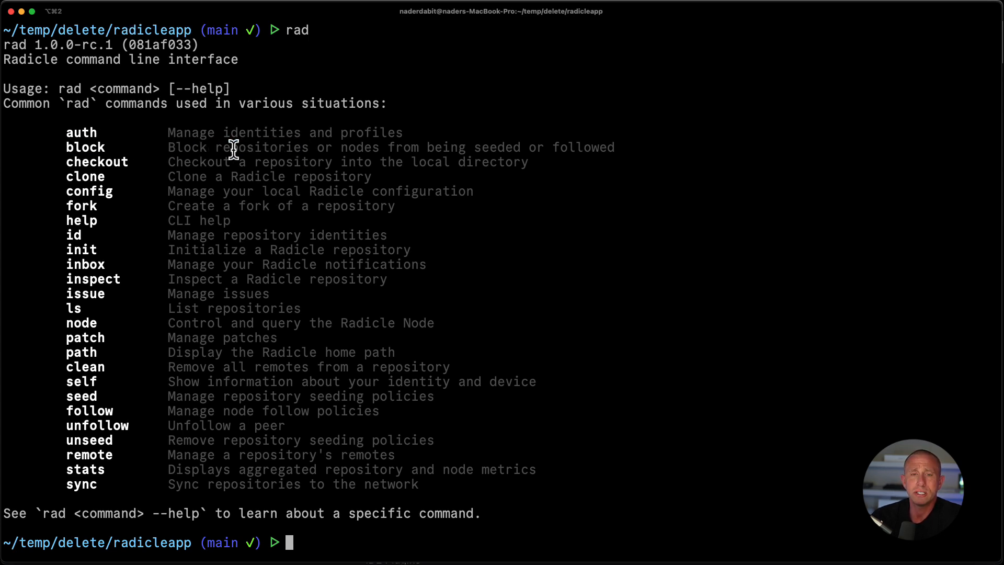
double_click(89, 190)
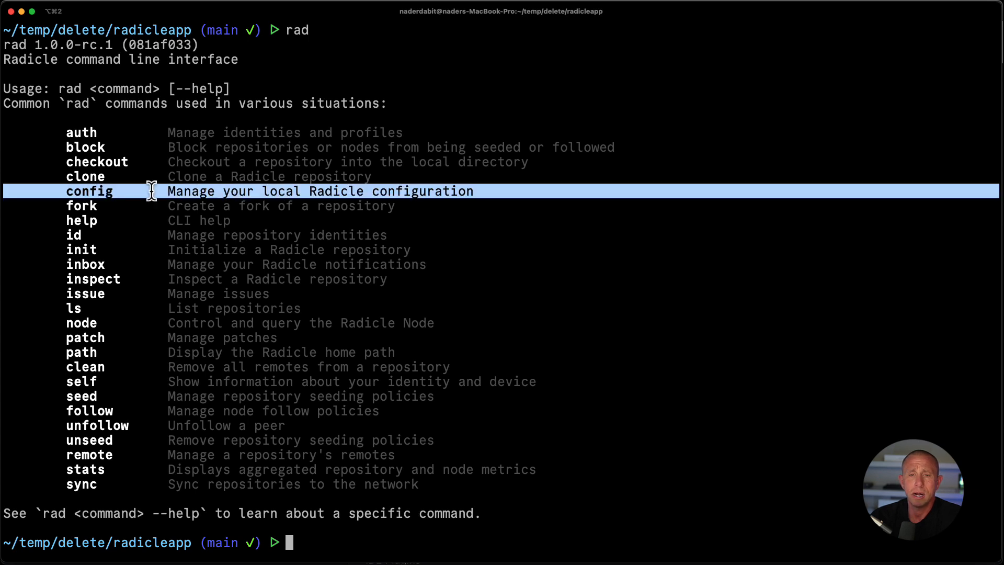
mouse_move(84, 214)
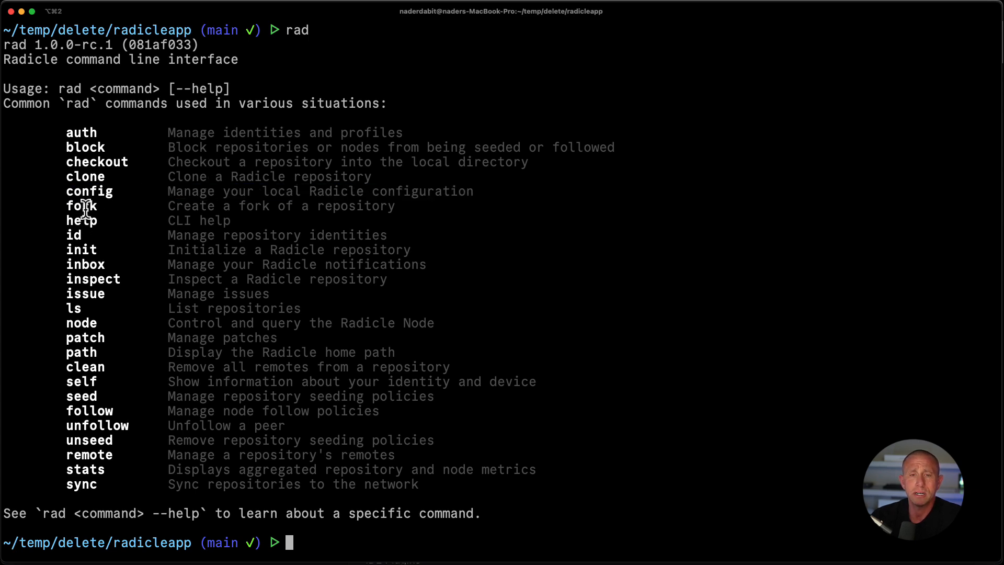
mouse_move(72, 300)
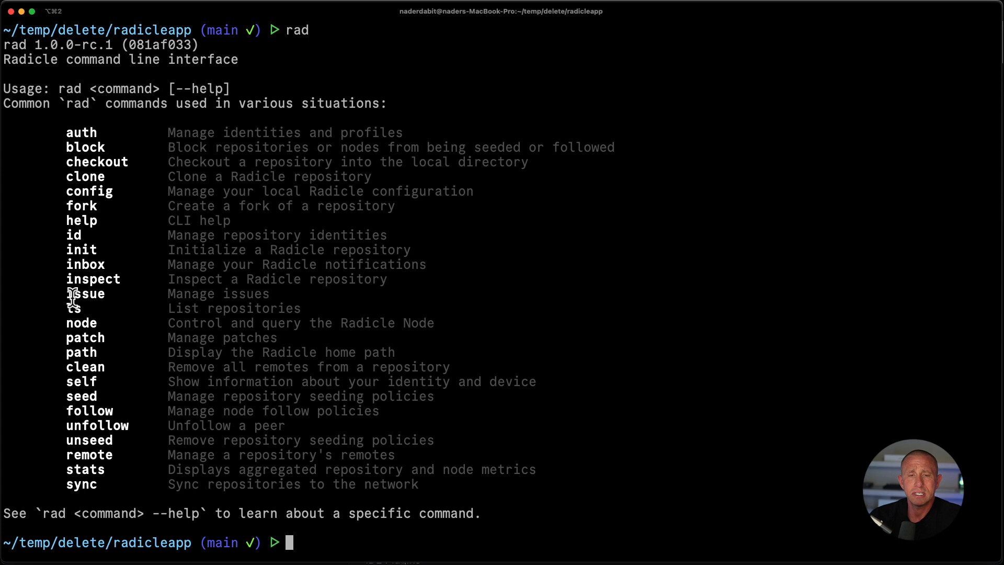
mouse_move(109, 317)
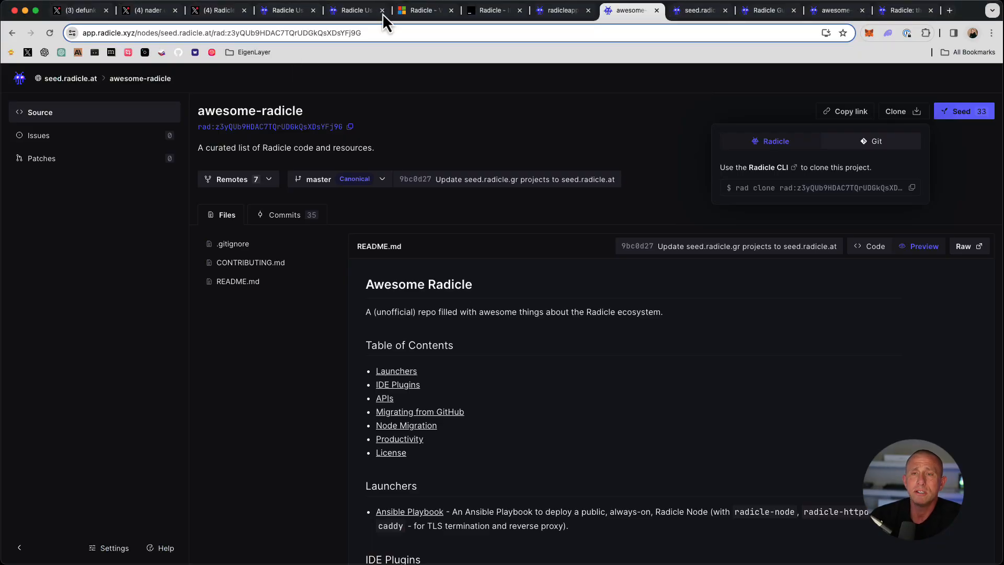
Step: Review the Radicle User Guide page and the Radicle VS Code extension Marketplace page
left_click(281, 11)
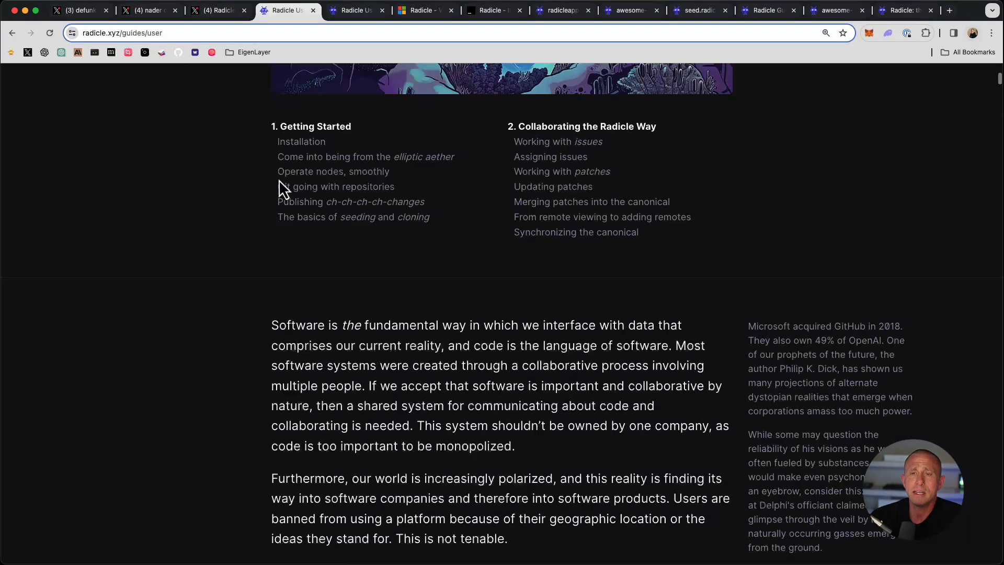
scroll("up", 3)
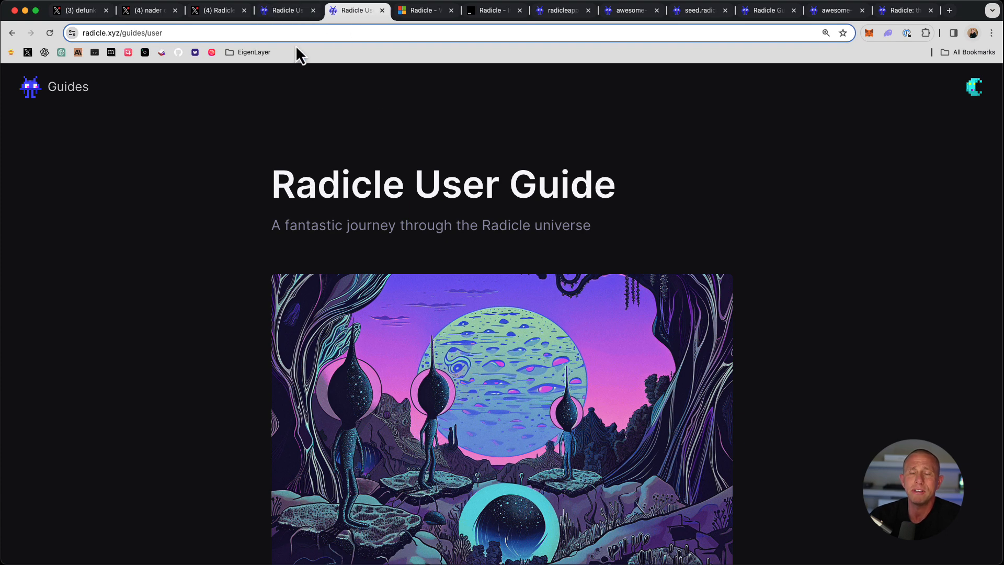
left_click(424, 10)
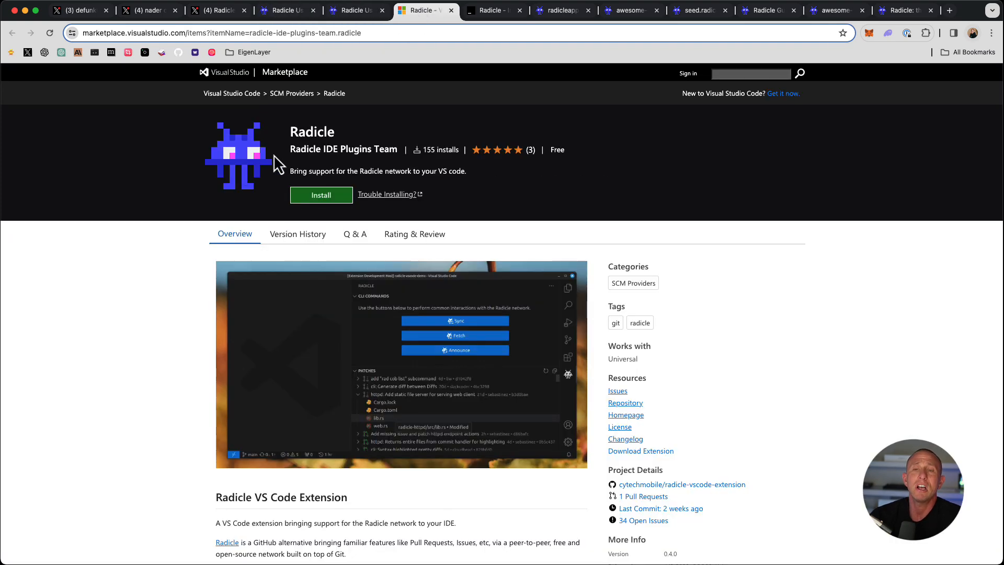
mouse_move(160, 287)
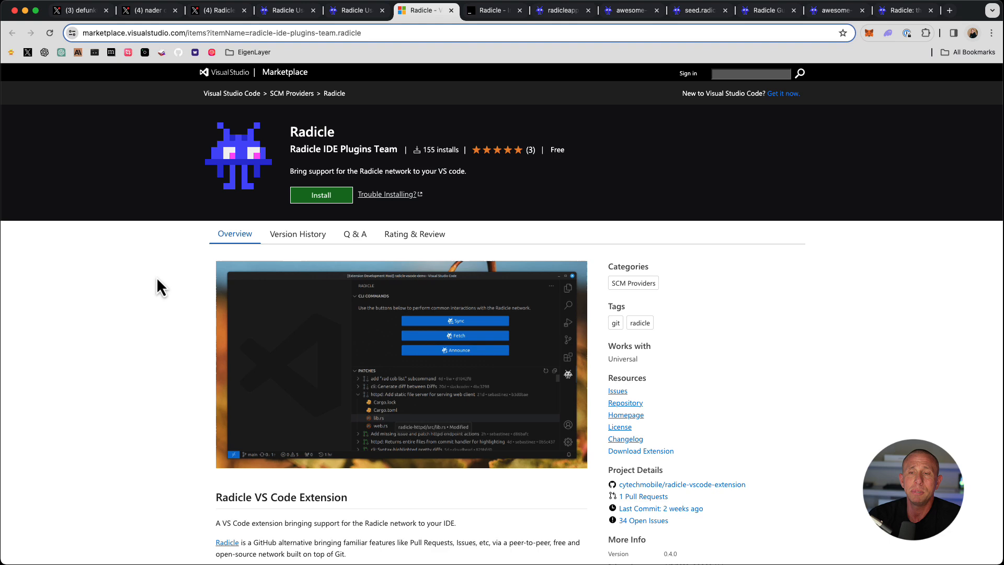
scroll("down", 3)
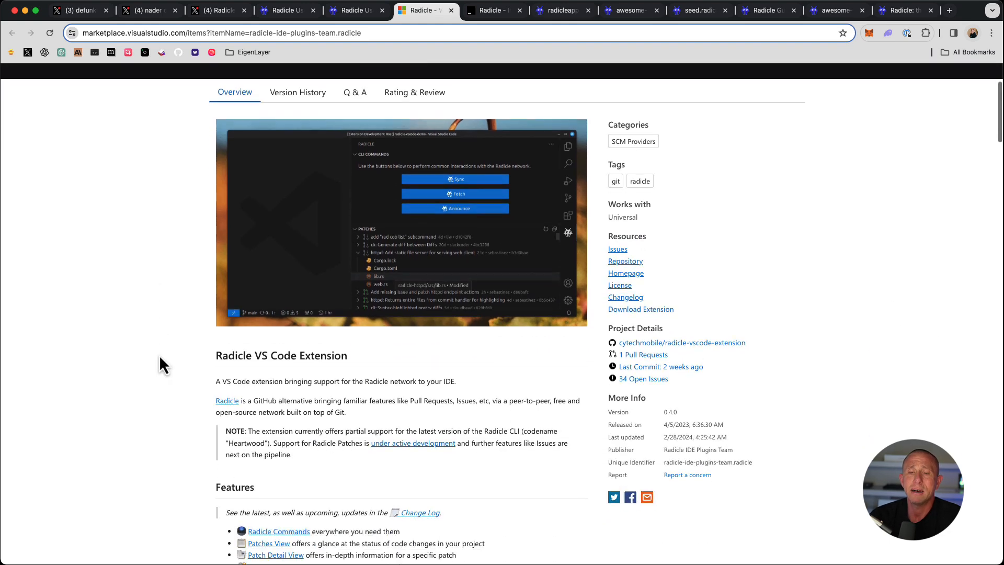
scroll("up", 3)
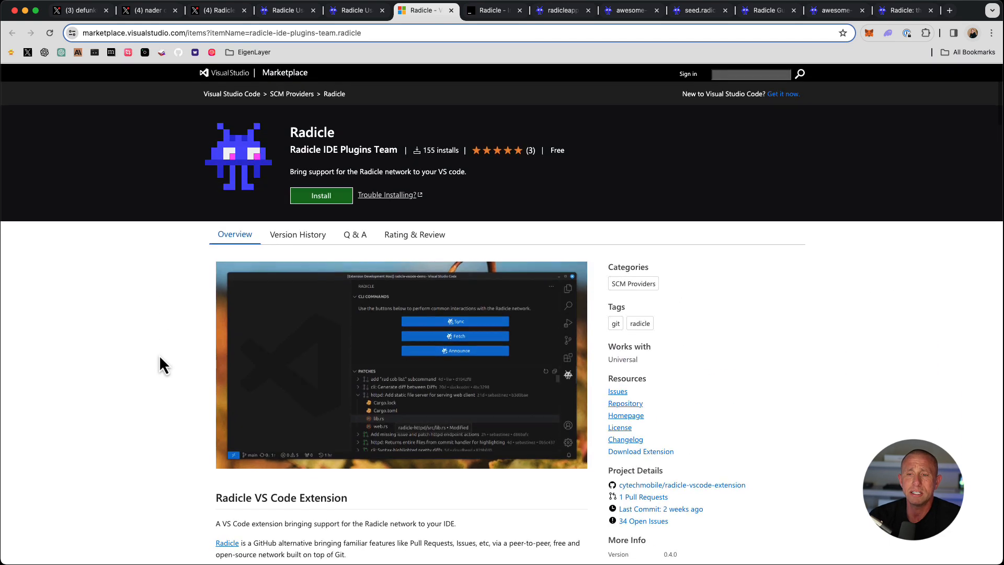
Step: View the Radicle JetBrains plugin page, then radicleapp's three-commit history in the web app
left_click(492, 11)
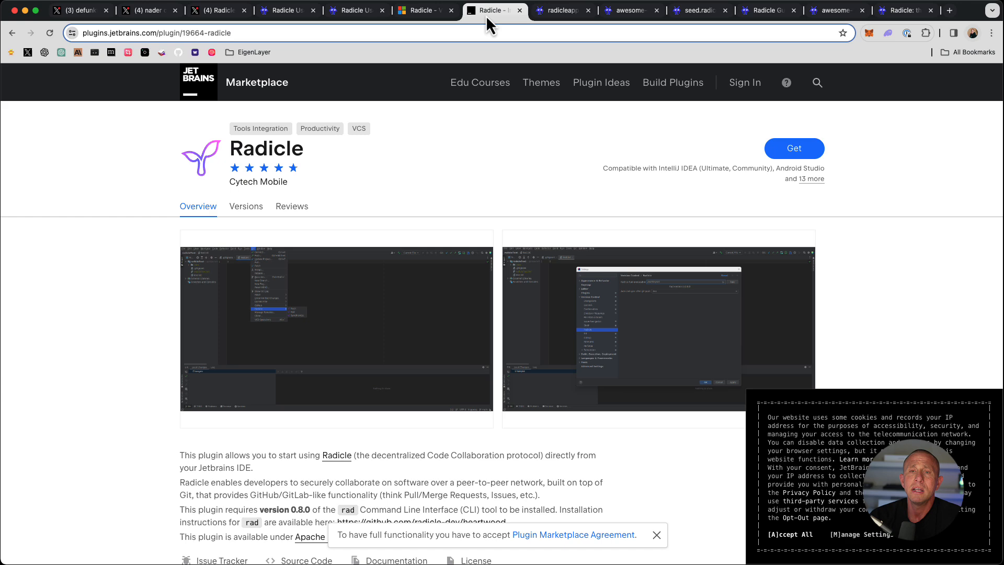
mouse_move(250, 169)
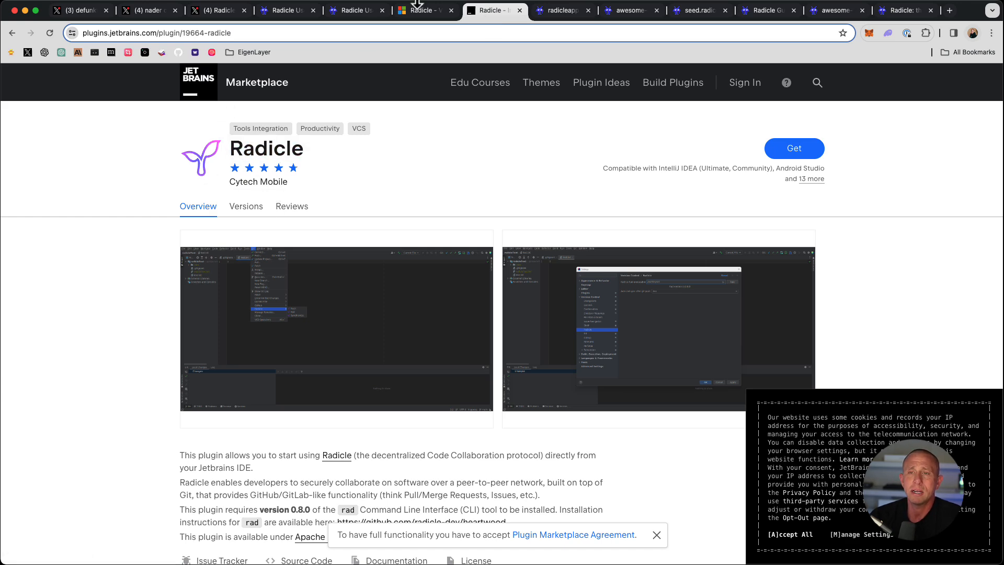
left_click(560, 10)
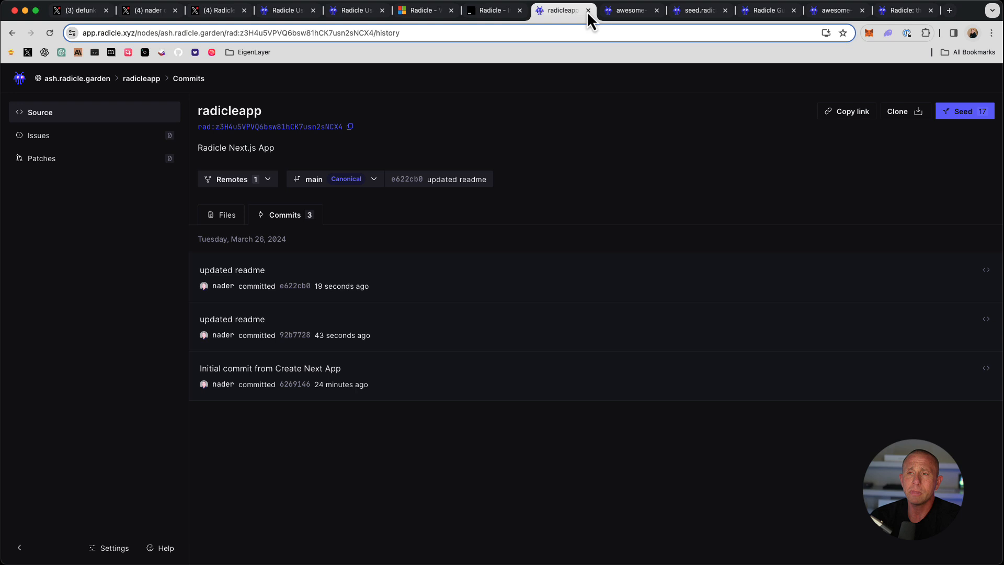
Step: Cycle through awesome-radicle, the Radicle homepage, user guide and guides index, landing on Radicle's 1.0 post on X
left_click(630, 11)
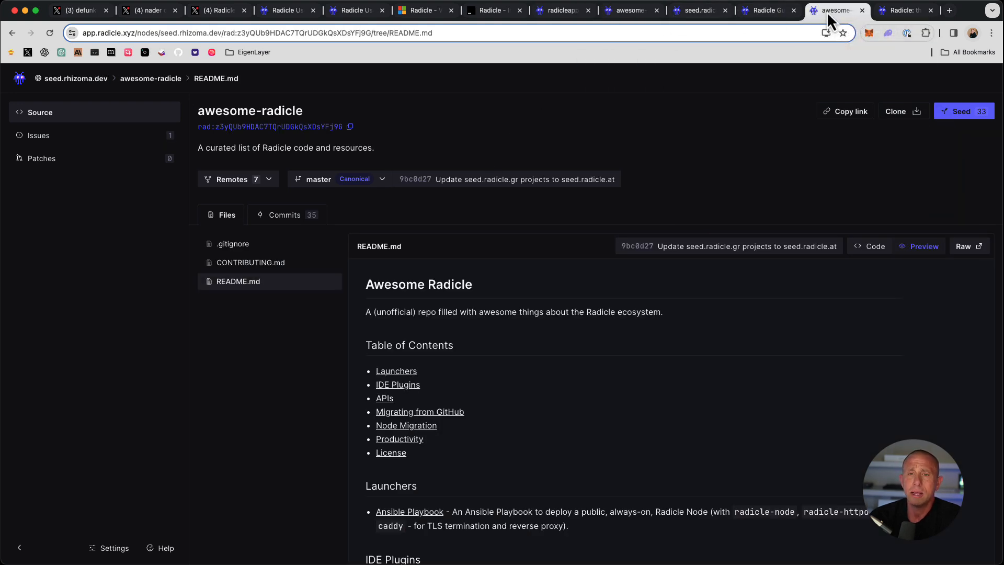
left_click(903, 11)
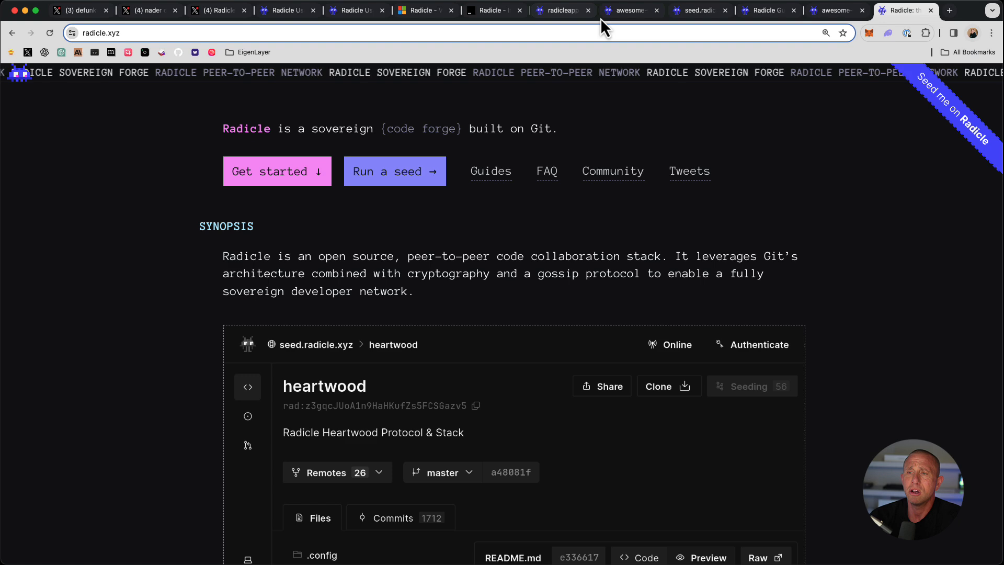
left_click(281, 11)
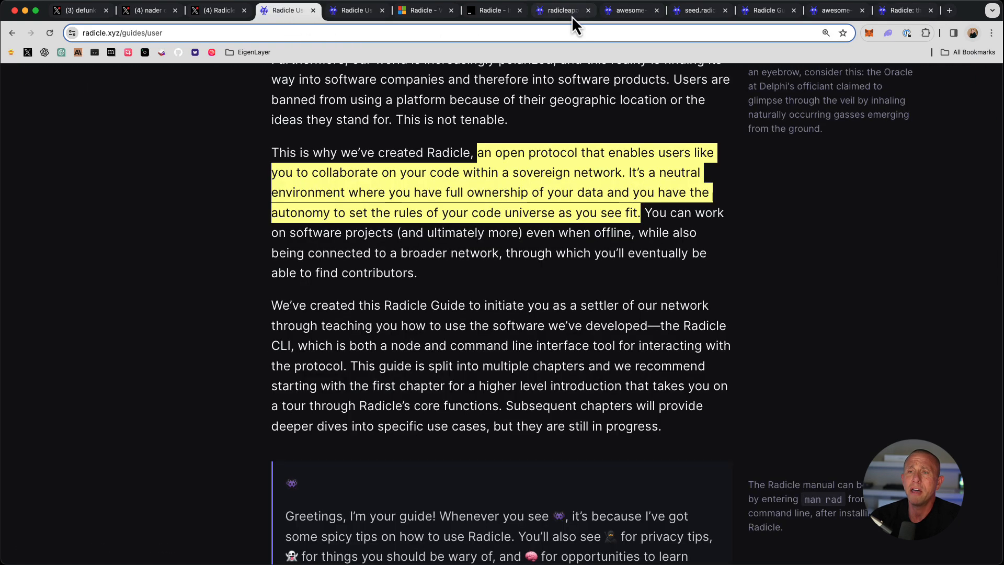
left_click(768, 11)
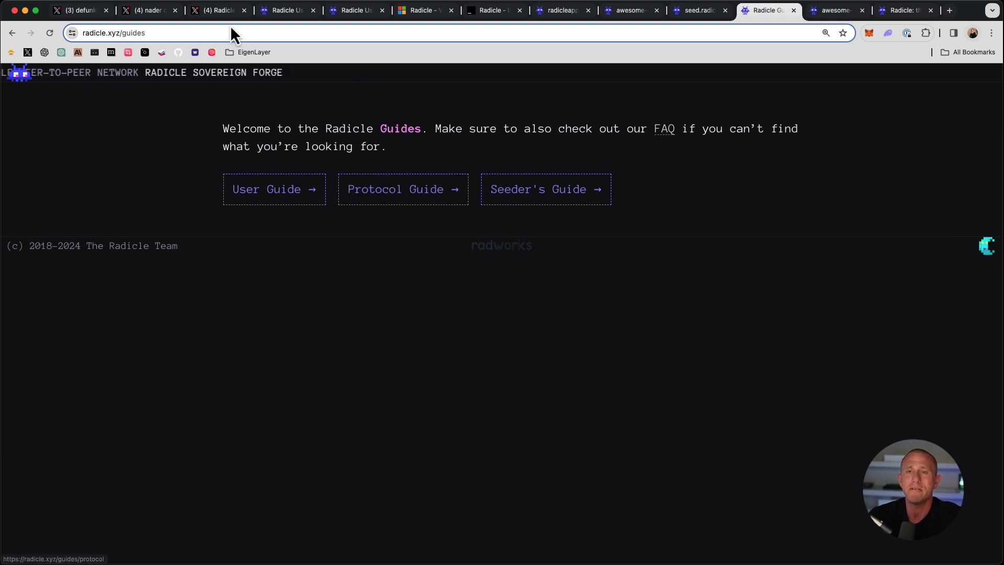
left_click(217, 11)
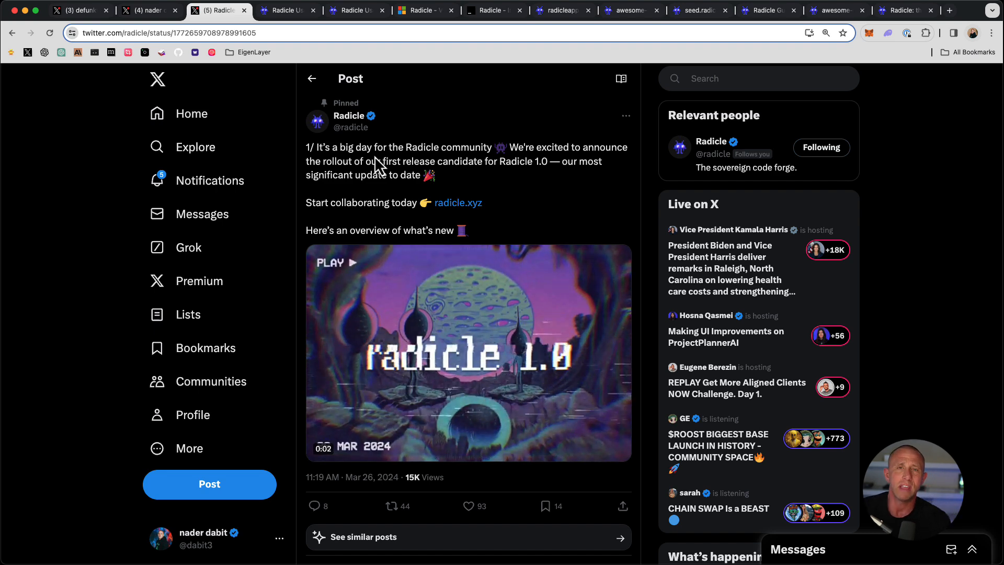
left_click(468, 352)
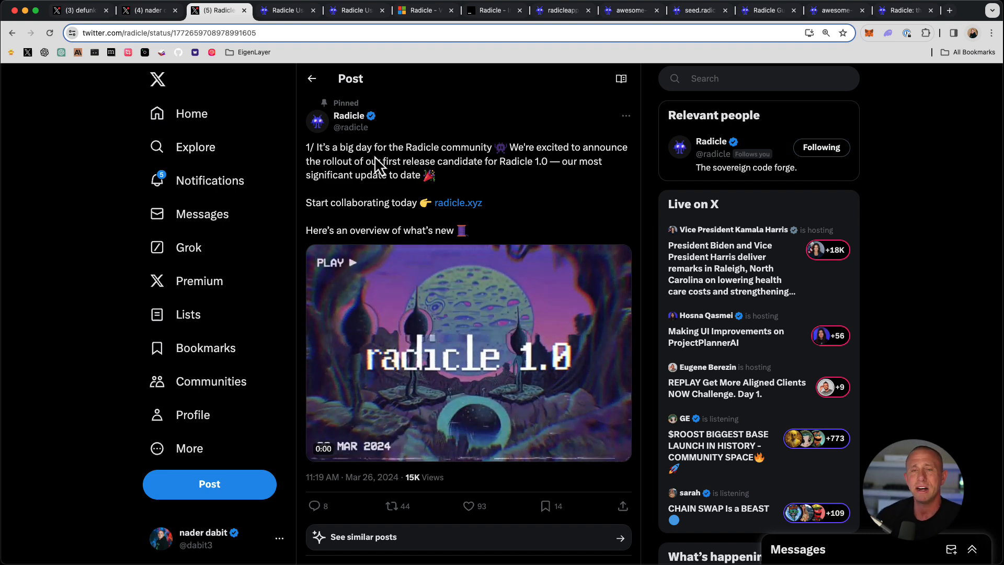